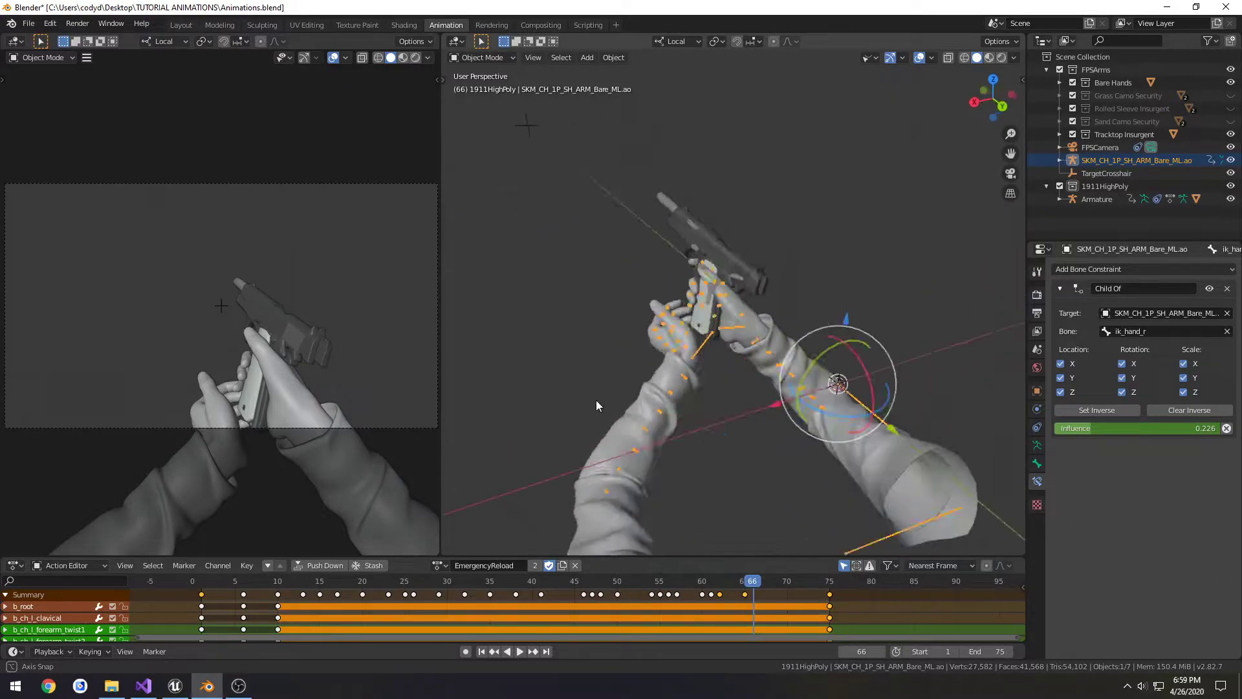
- Scrub frames 60–68 and keyframe the pistol's root, slide and magazine bones
left_click(702, 581)
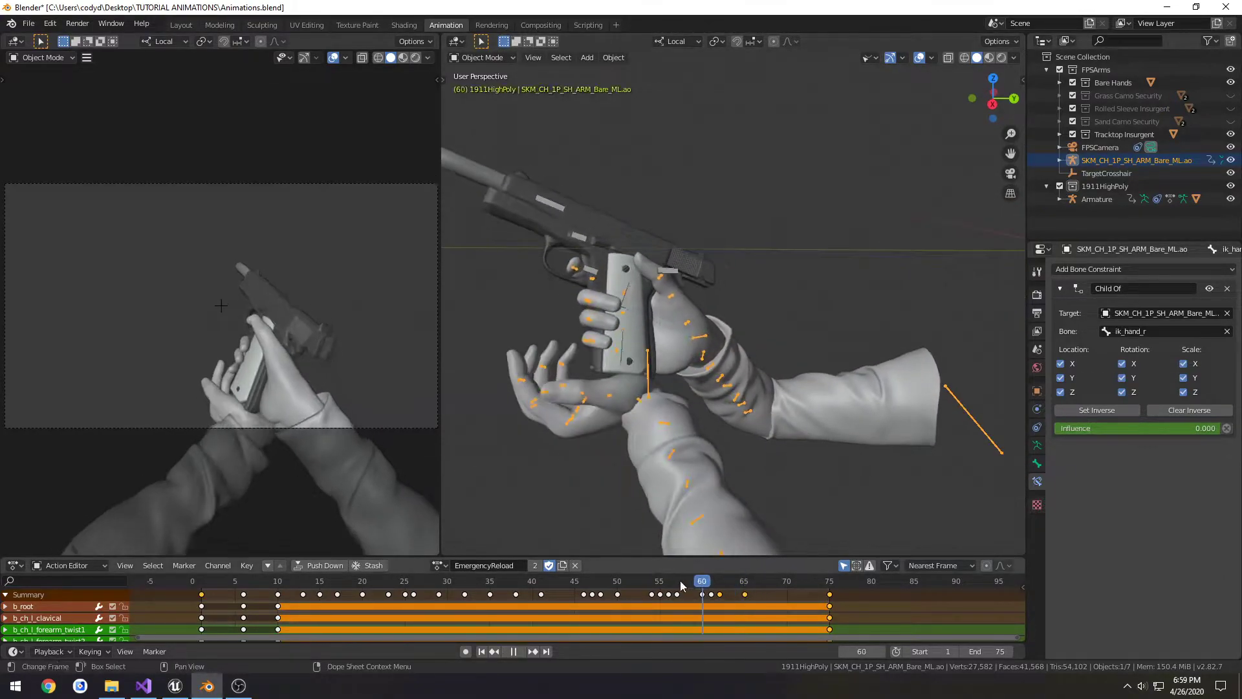
left_click(829, 581)
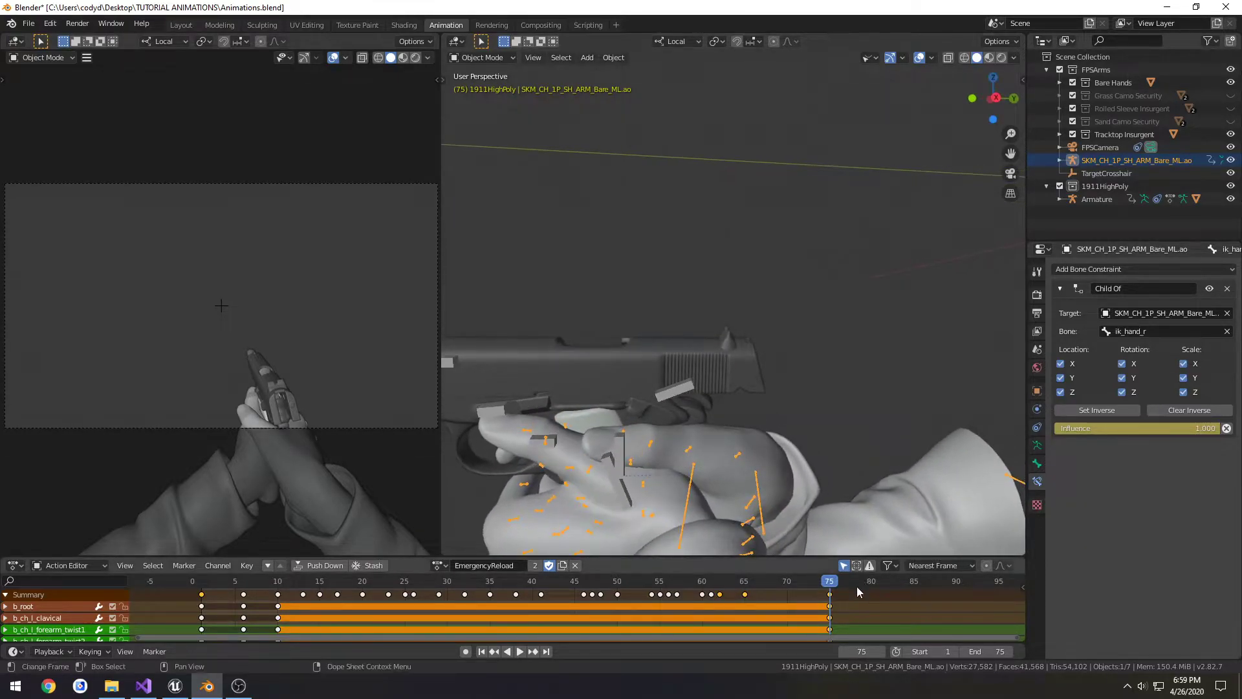
left_click(519, 650)
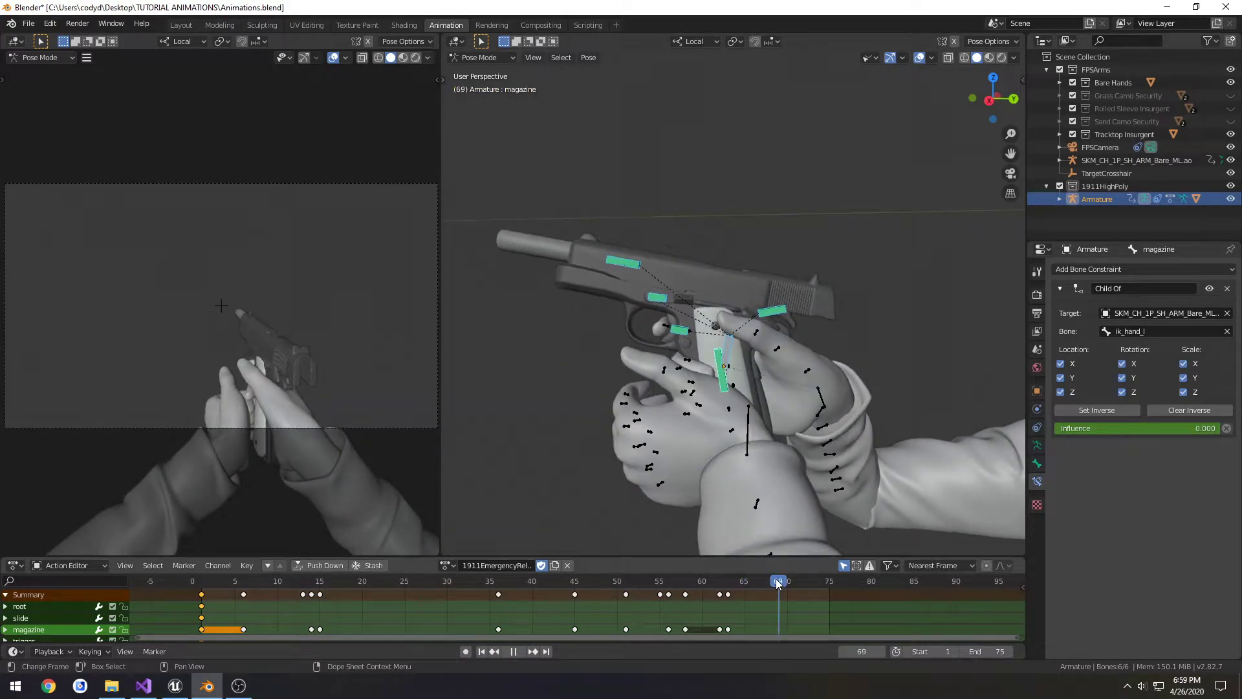
left_click(744, 581)
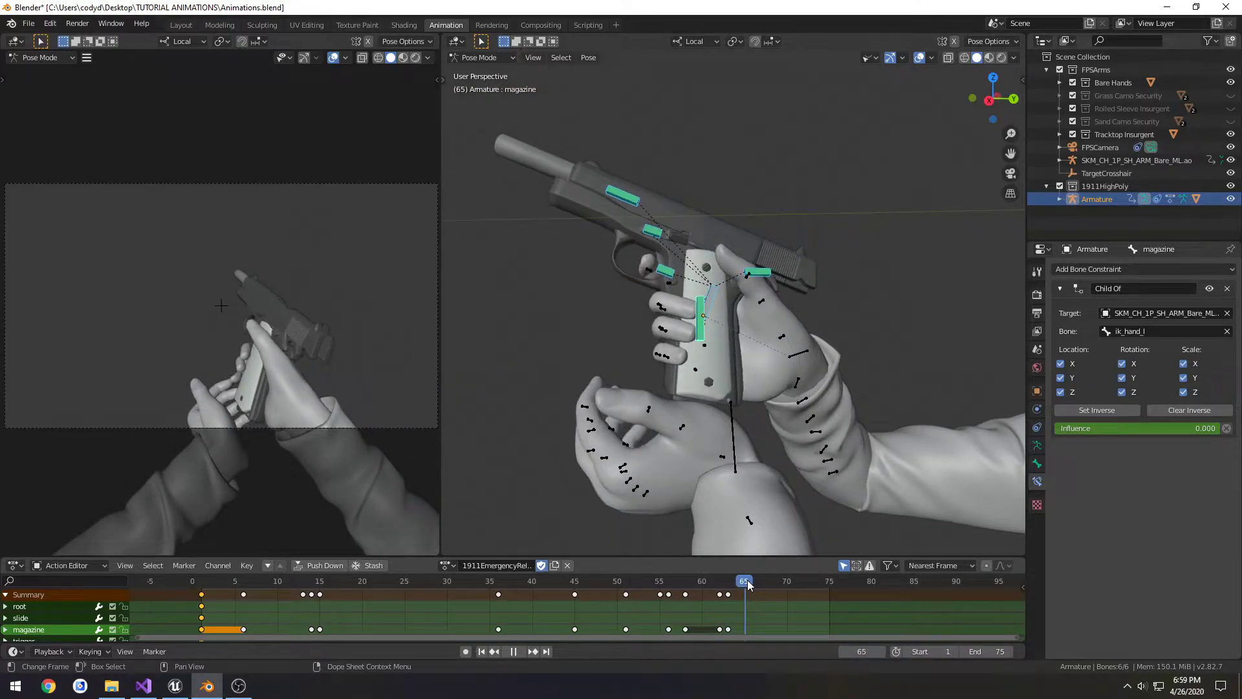
left_click(751, 581)
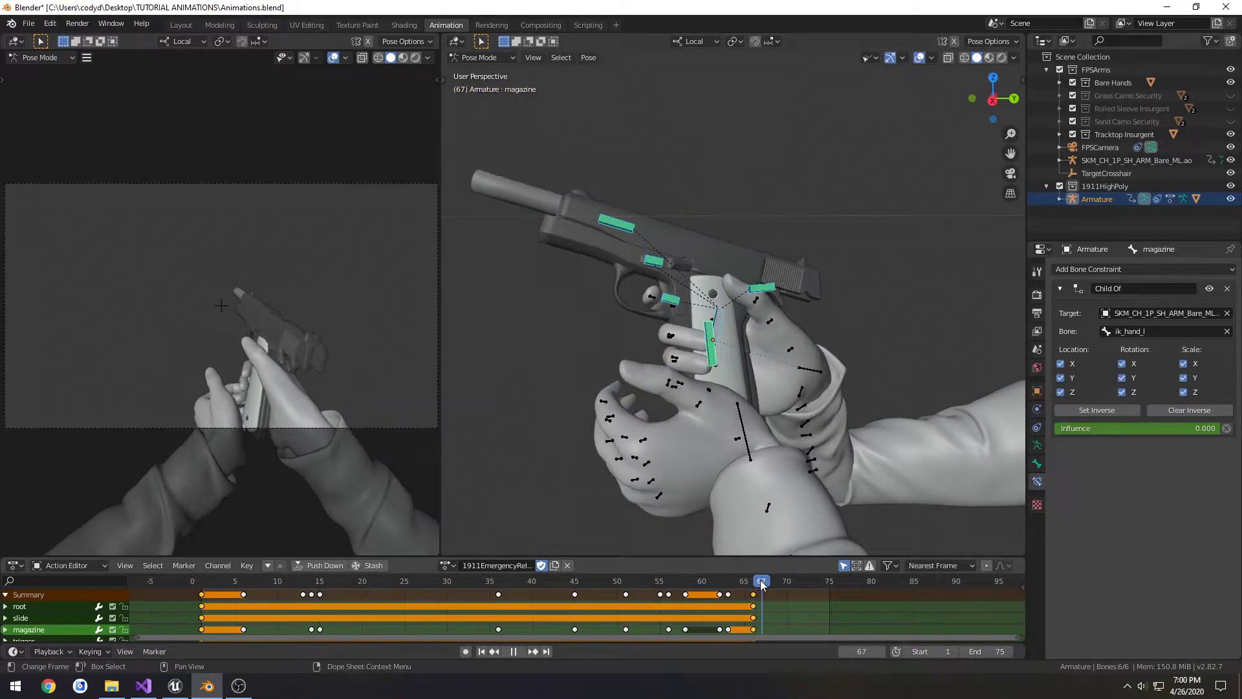
left_click(768, 581)
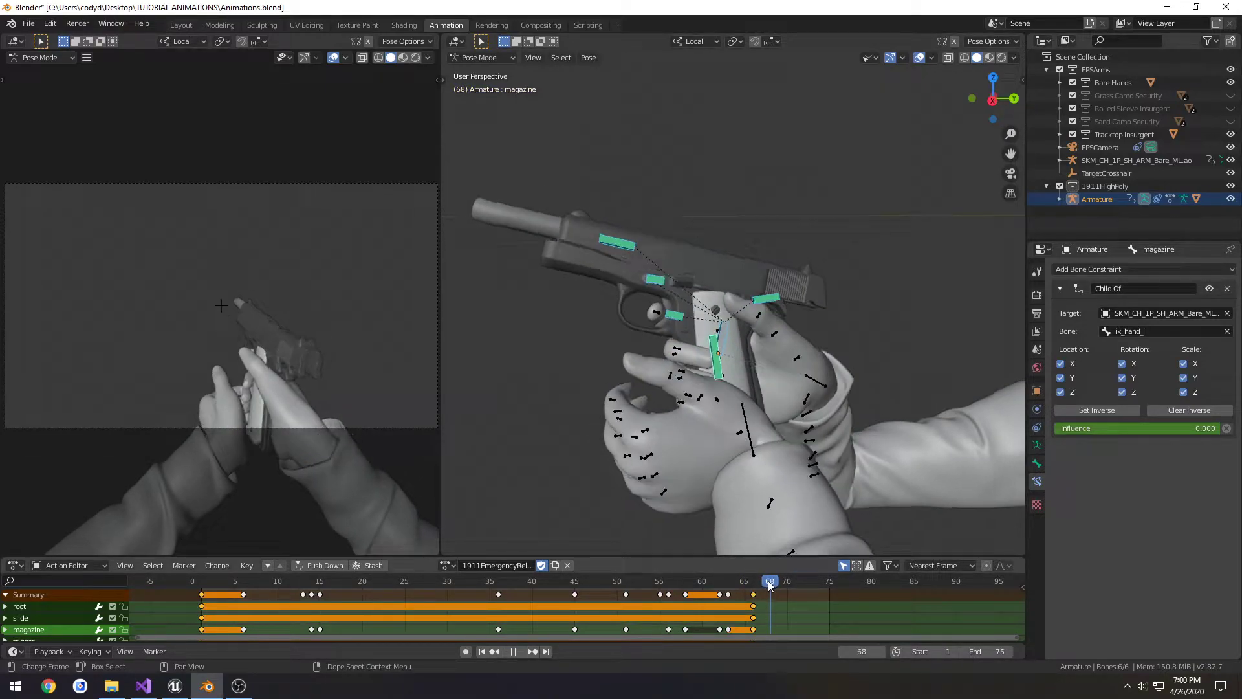
left_click(613, 242)
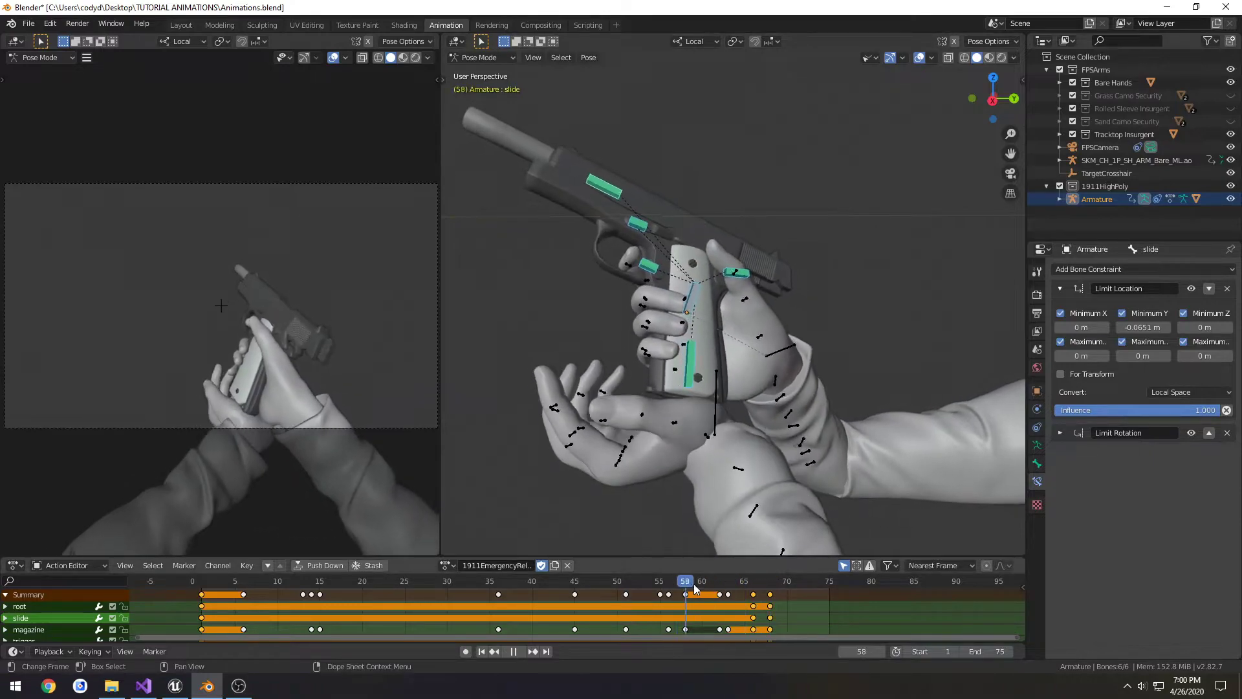
left_click(768, 581)
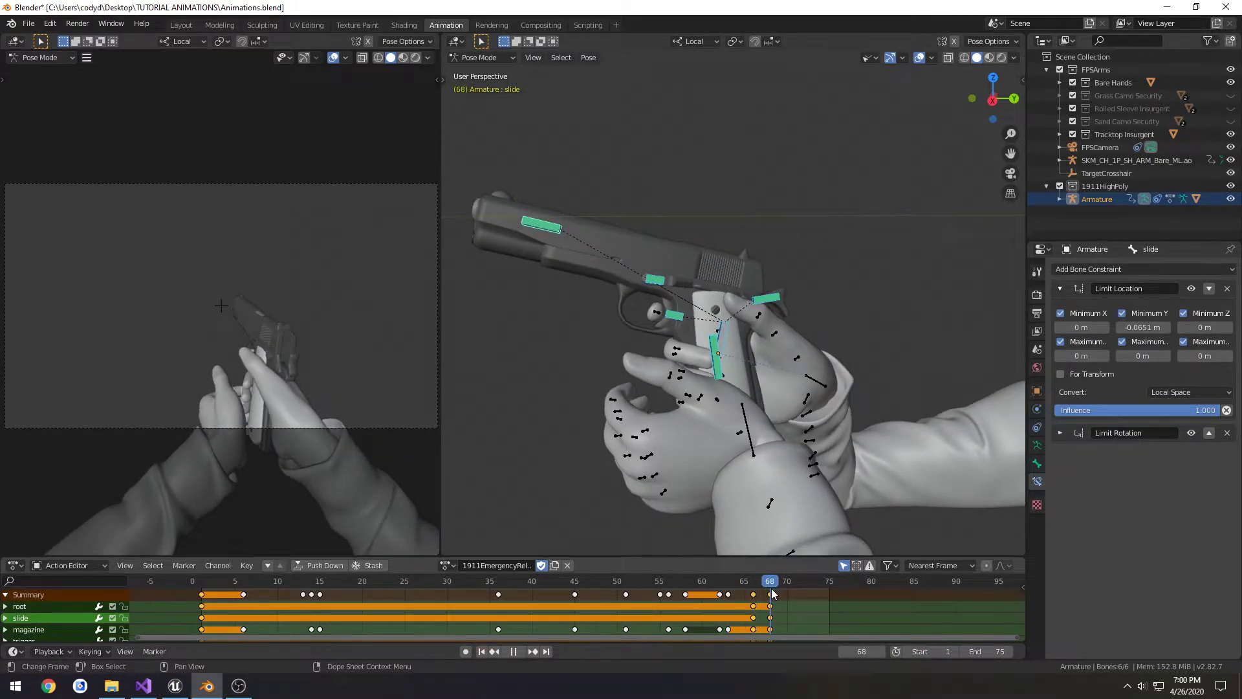
left_click(762, 580)
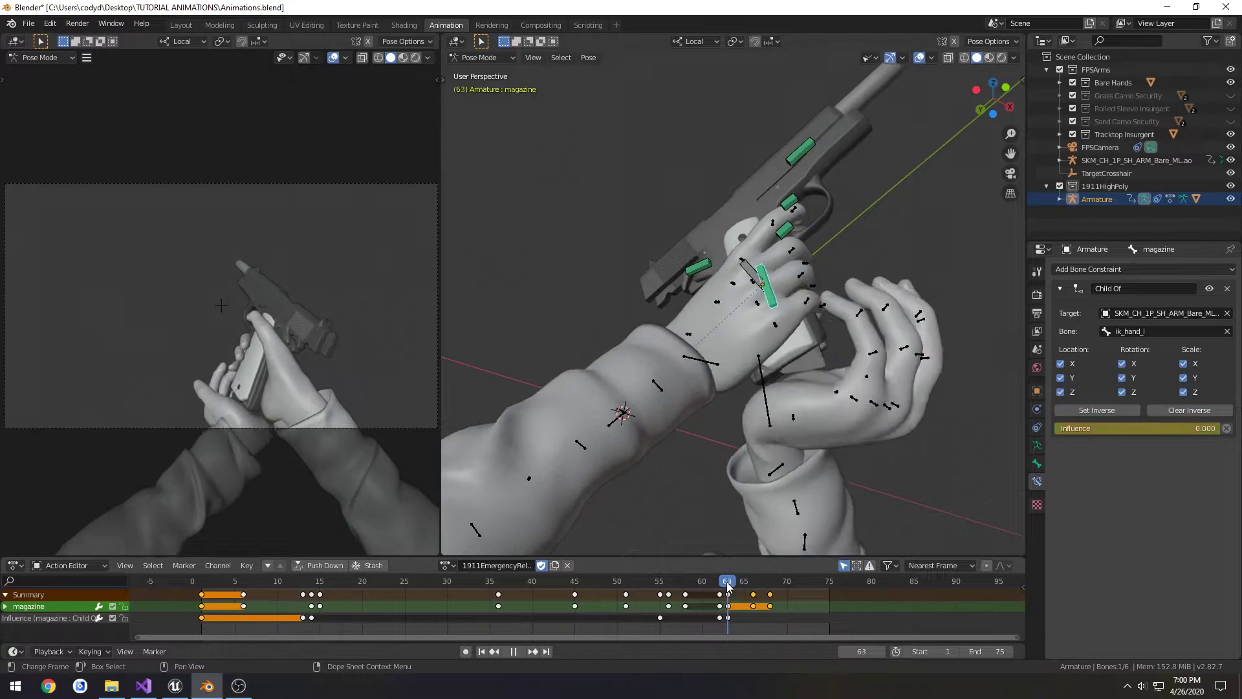
- Compare the magazine at frames 60, 62 and 63, settling on frame 63
left_click(702, 581)
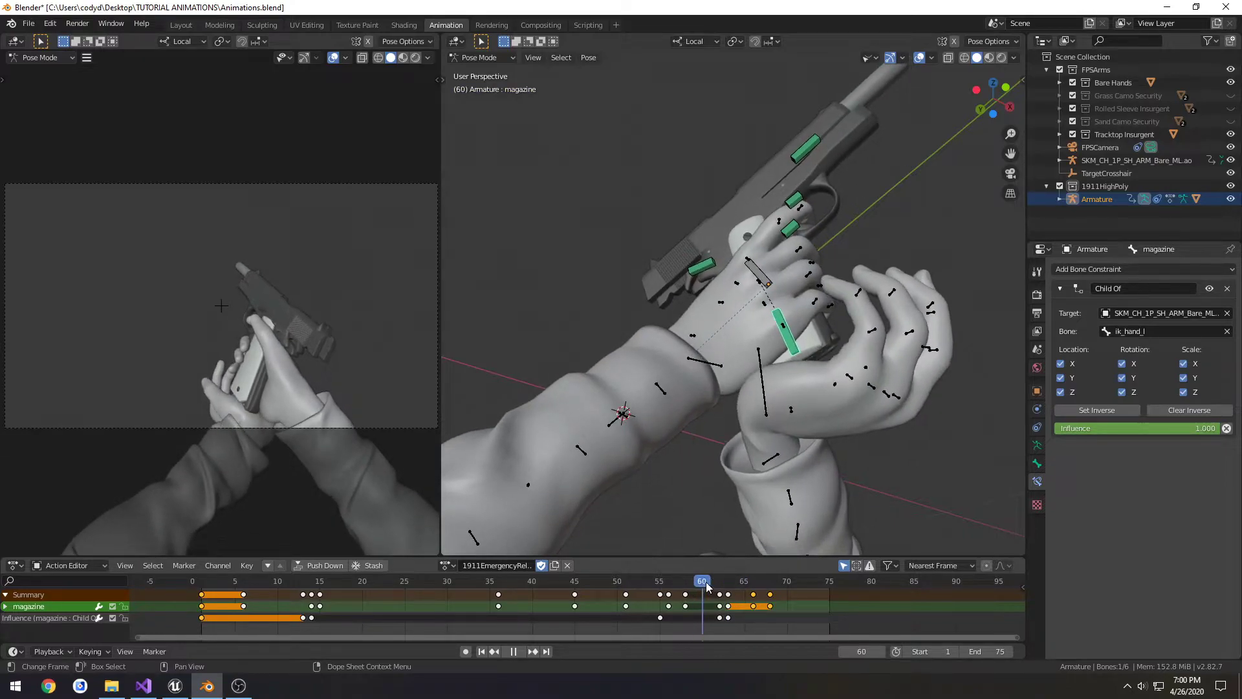
left_click(727, 581)
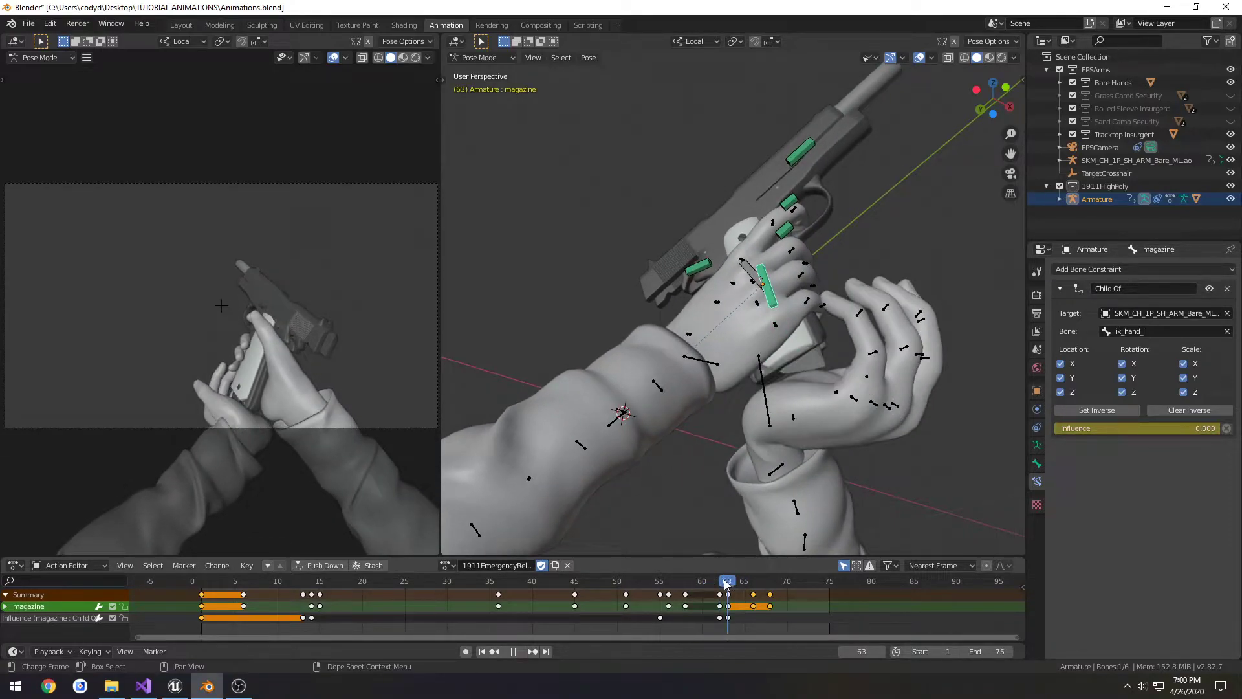
left_click(717, 581)
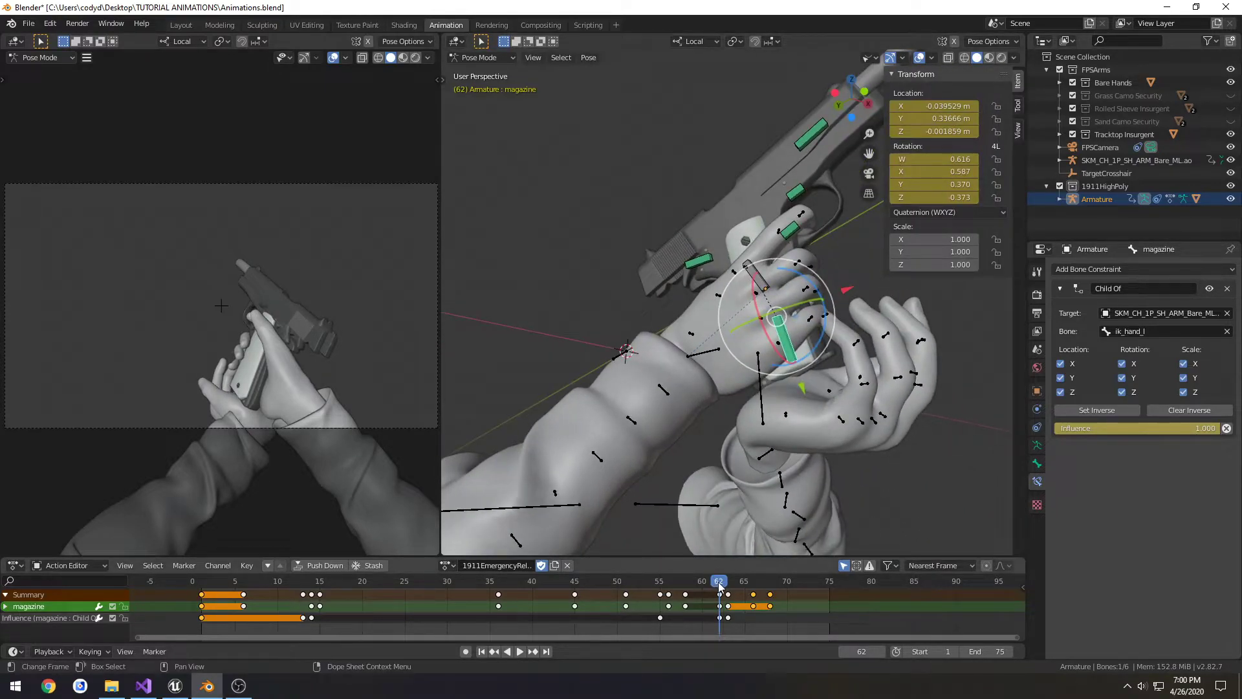
left_click(727, 580)
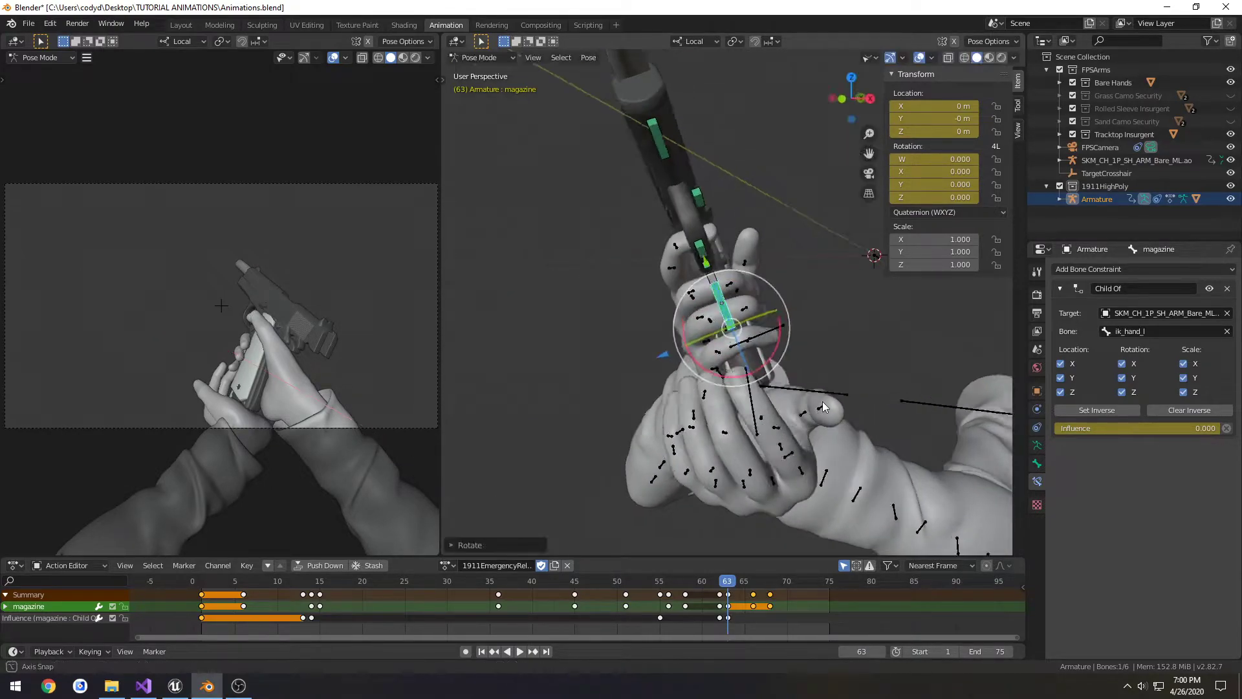
key("r")
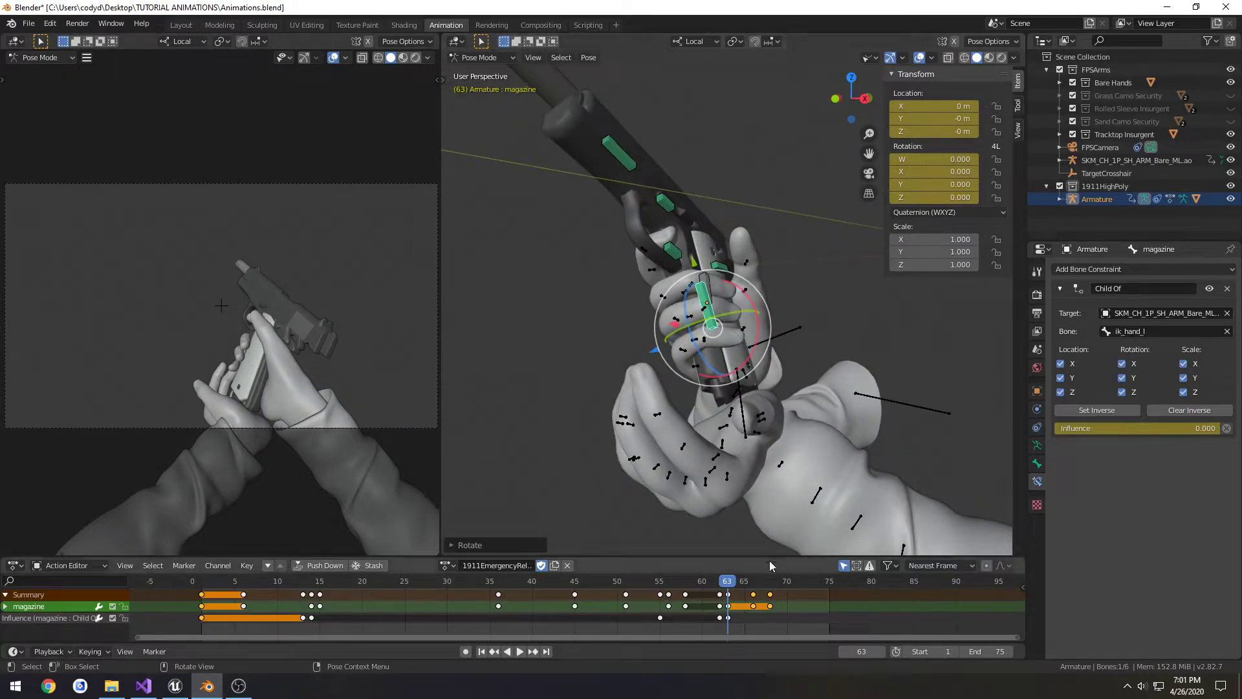
left_click(719, 581)
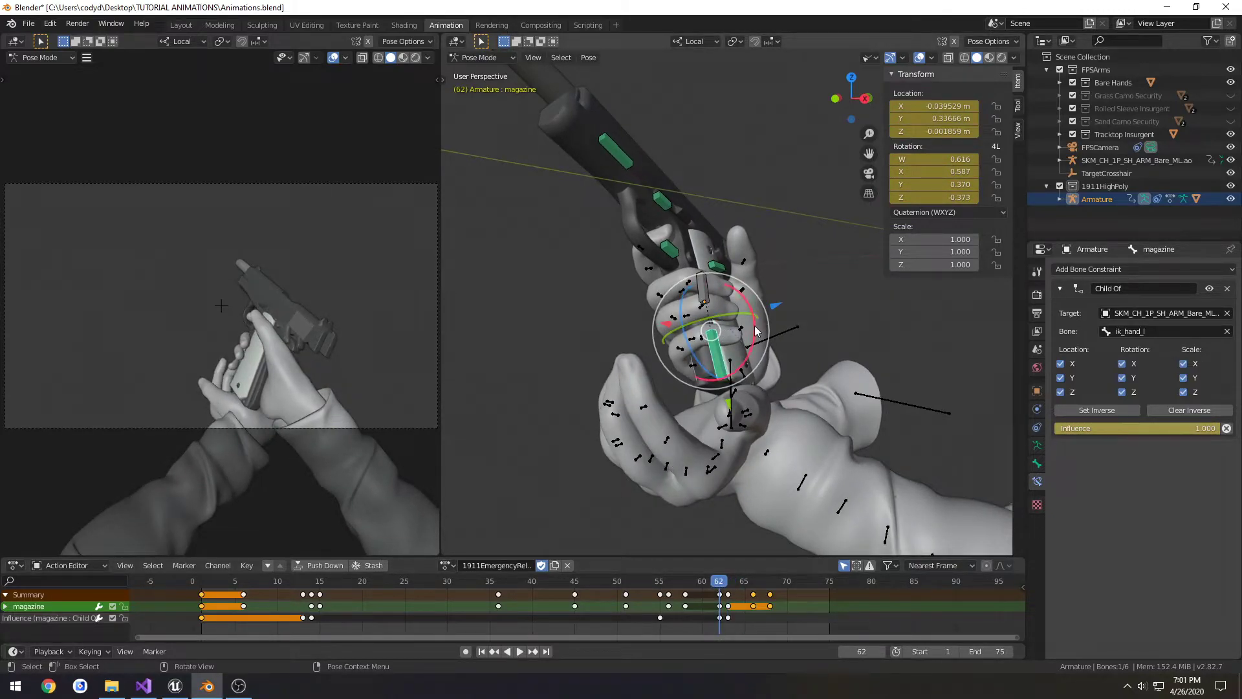
left_click(720, 580)
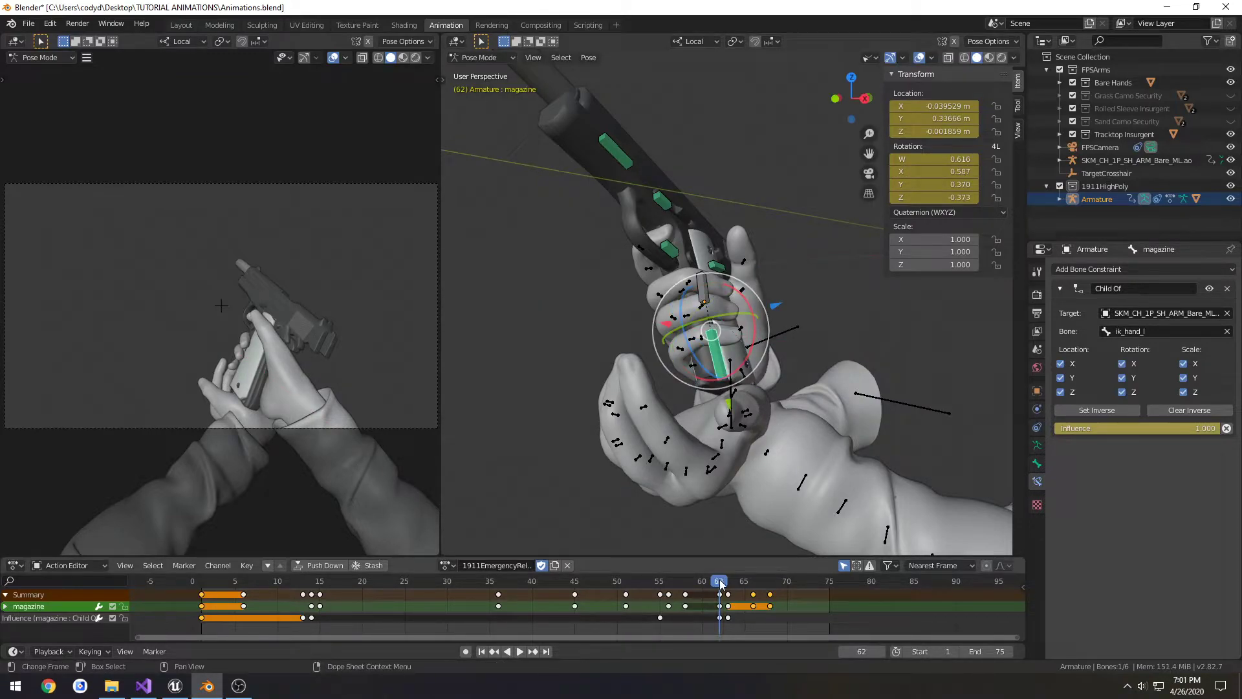
left_click(726, 581)
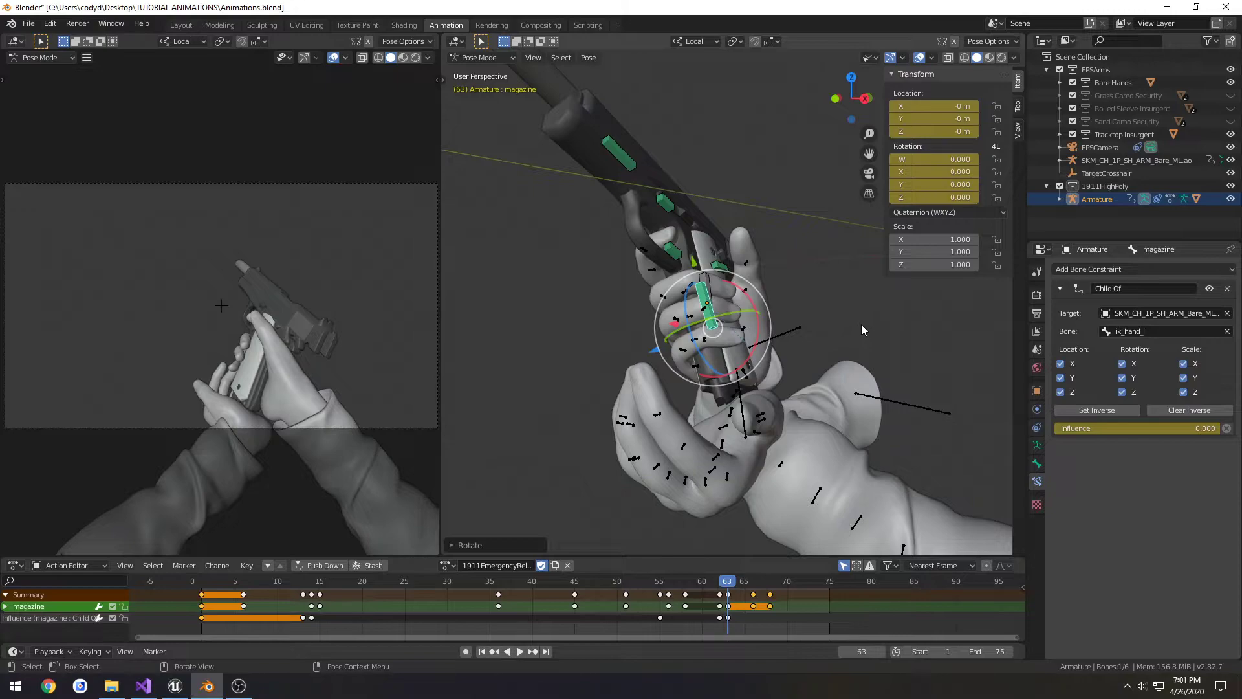
left_click(946, 212)
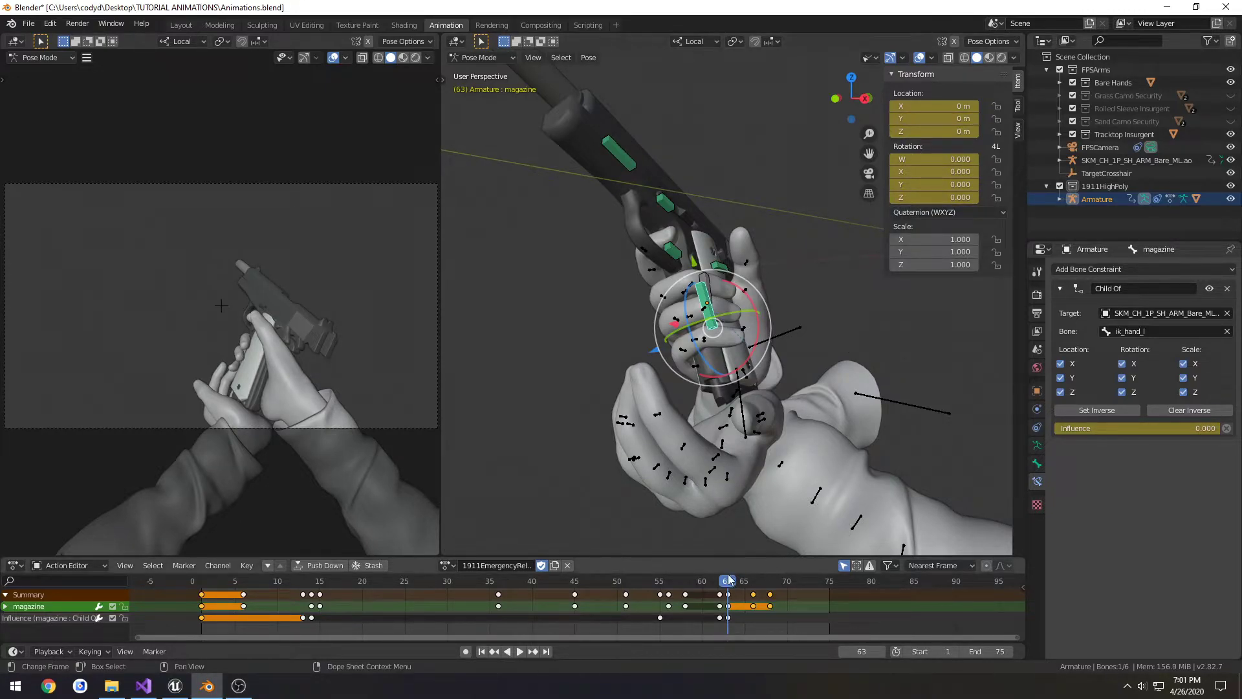
left_click(761, 581)
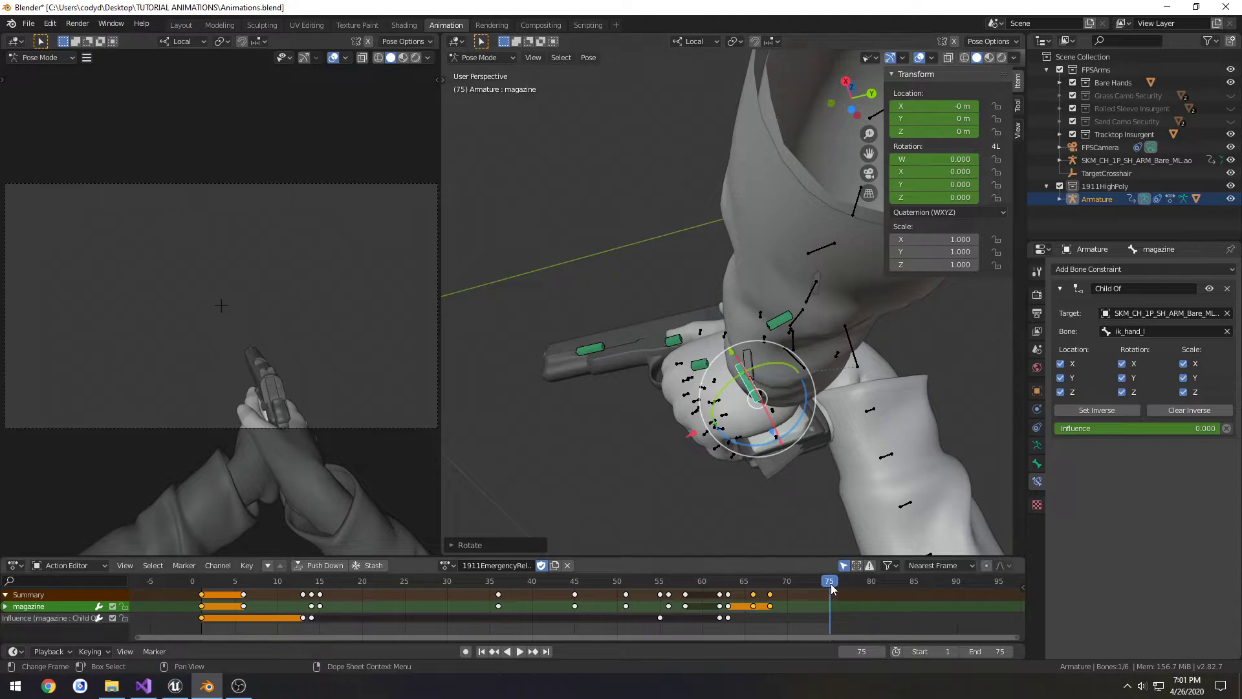
- Return to frame 63 and edit the magazine's quaternion rotation value
left_click(735, 581)
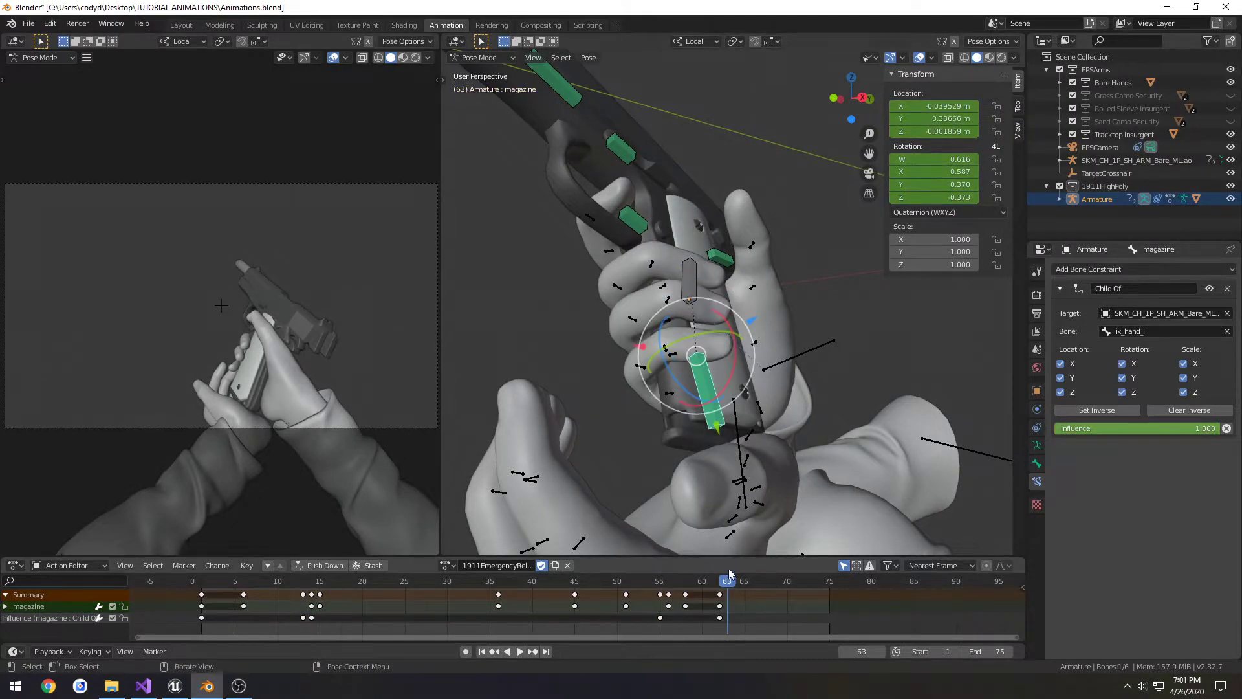
left_click(513, 650)
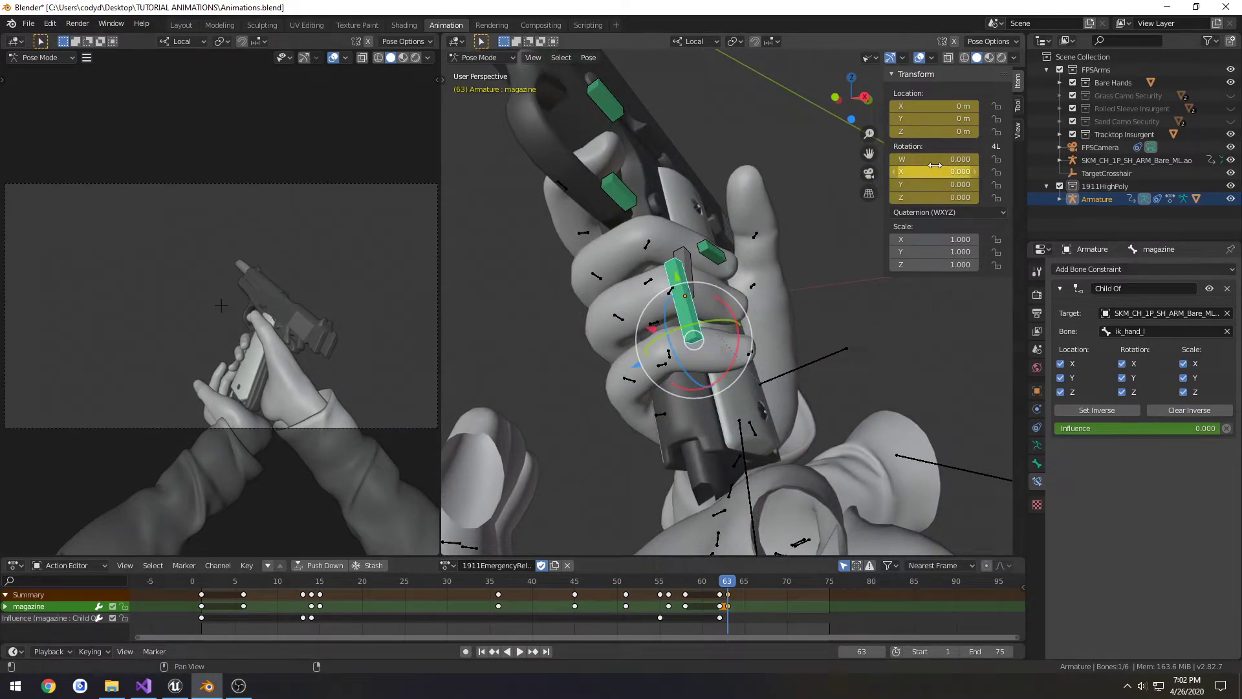
- Rotate the magazine upright at frame 63 (W about -0.525) and keyframe its rotation
key("r")
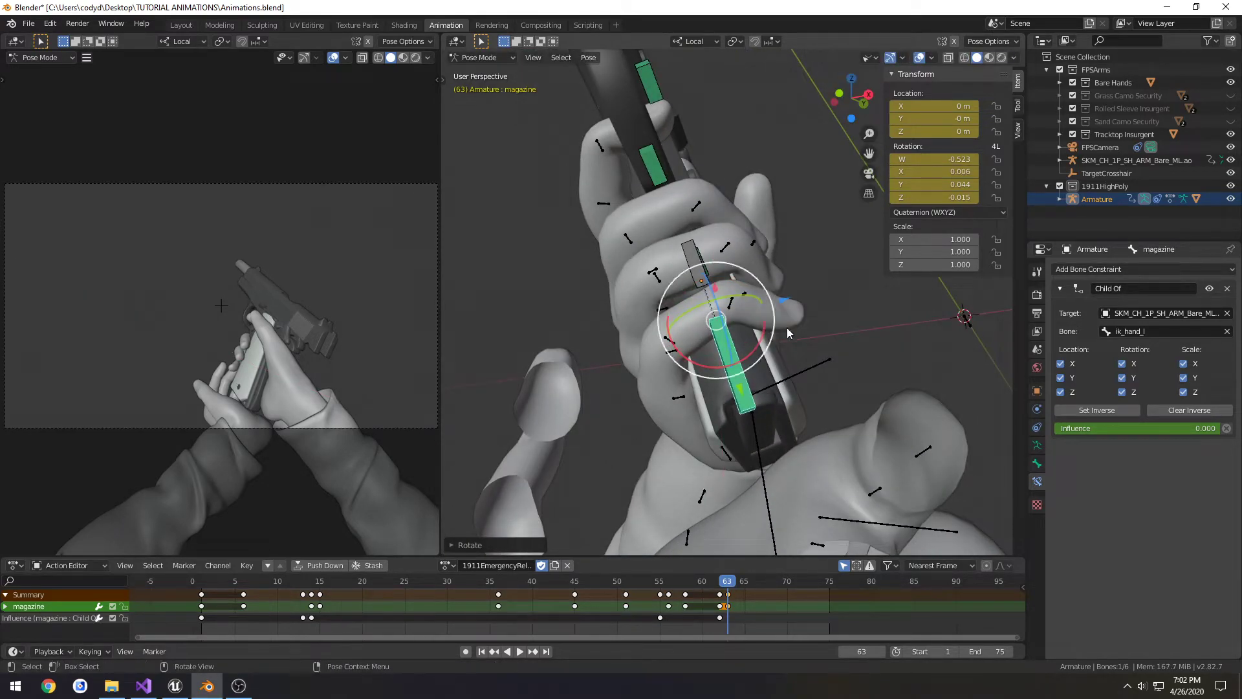
key("r")
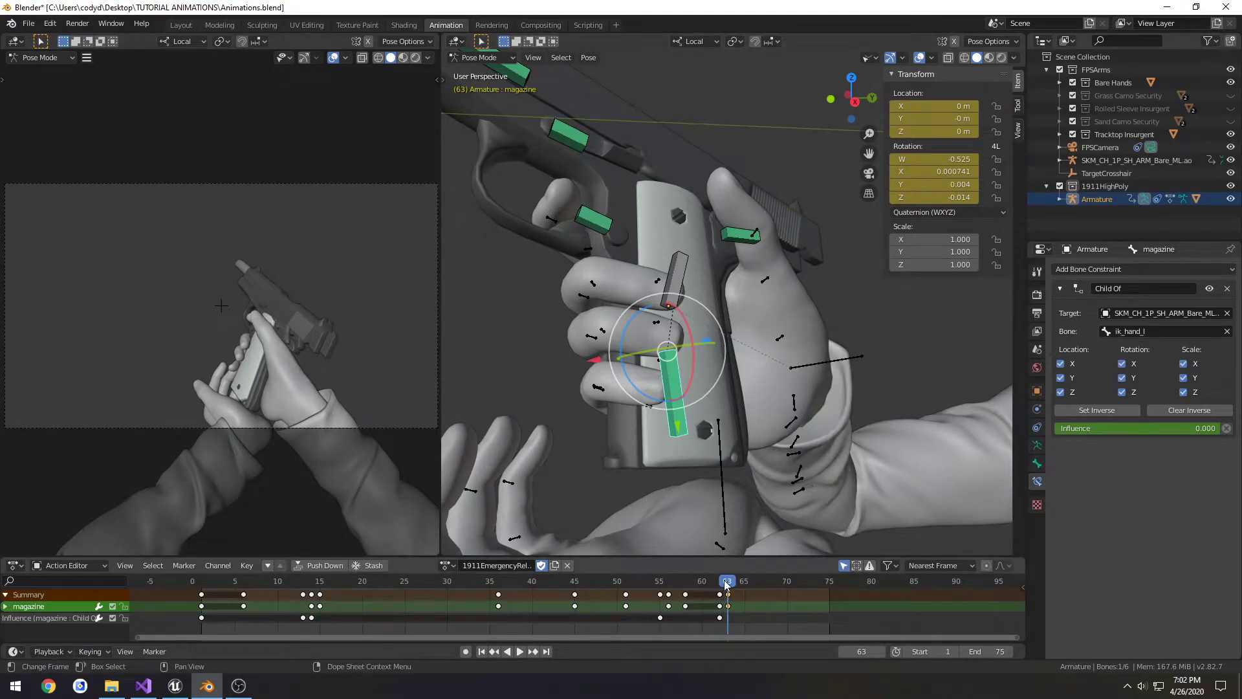
- Review the magazine pose at frames 62–63 and across frames 50–74
left_click(519, 651)
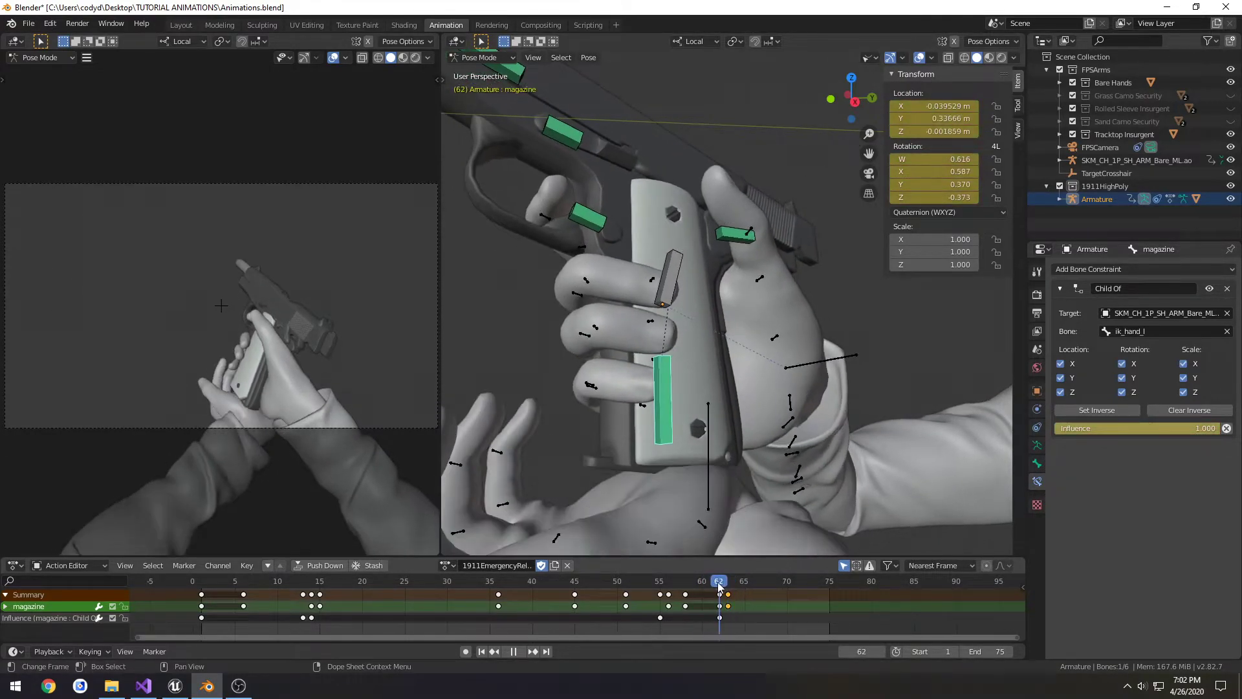
left_click(701, 580)
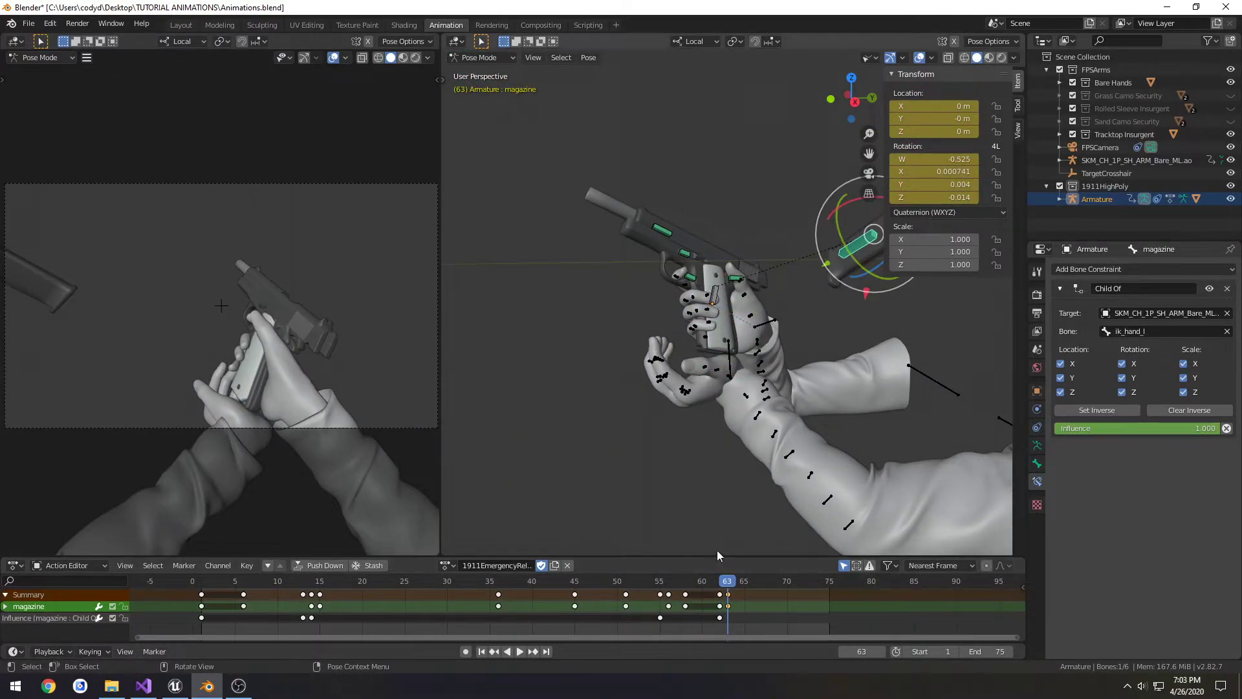
left_click(519, 650)
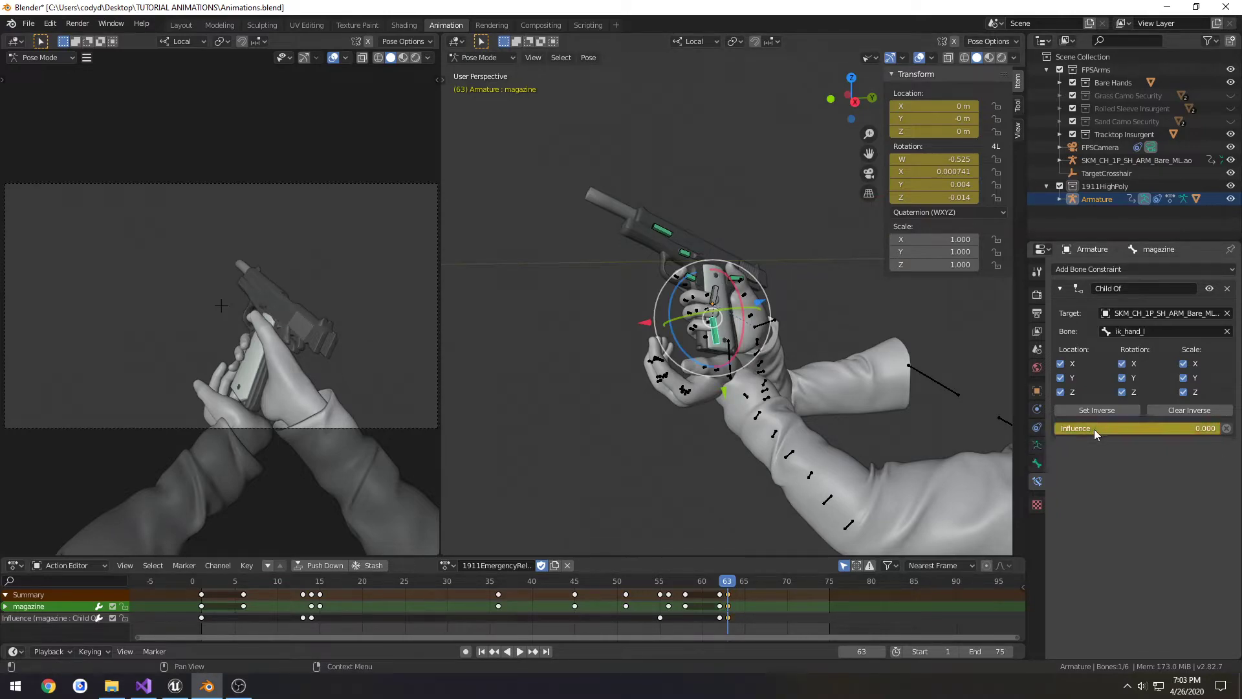
mouse_move(721, 435)
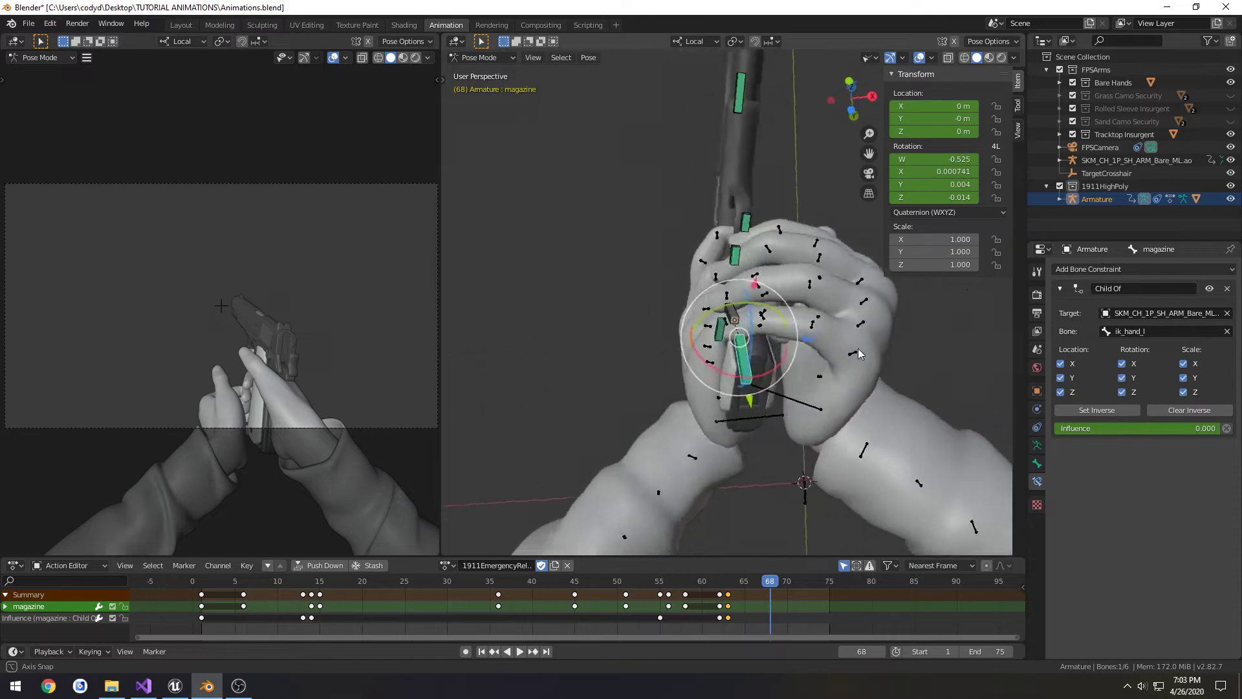
left_click(701, 581)
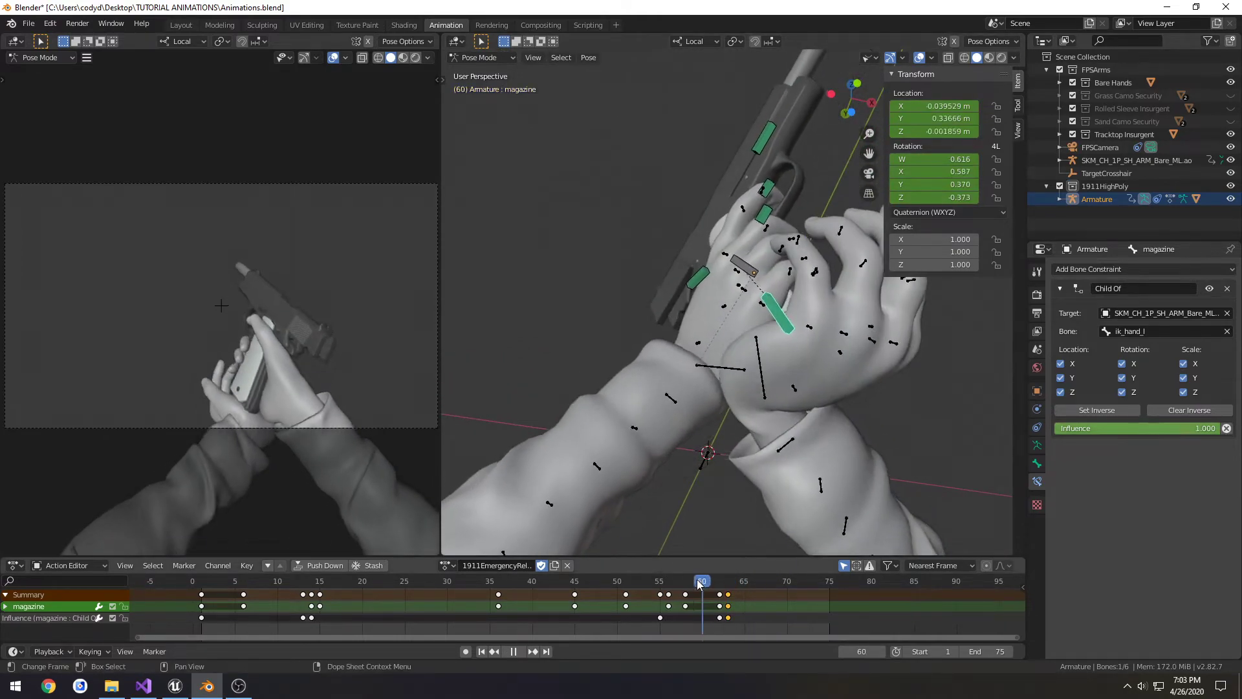
left_click(617, 581)
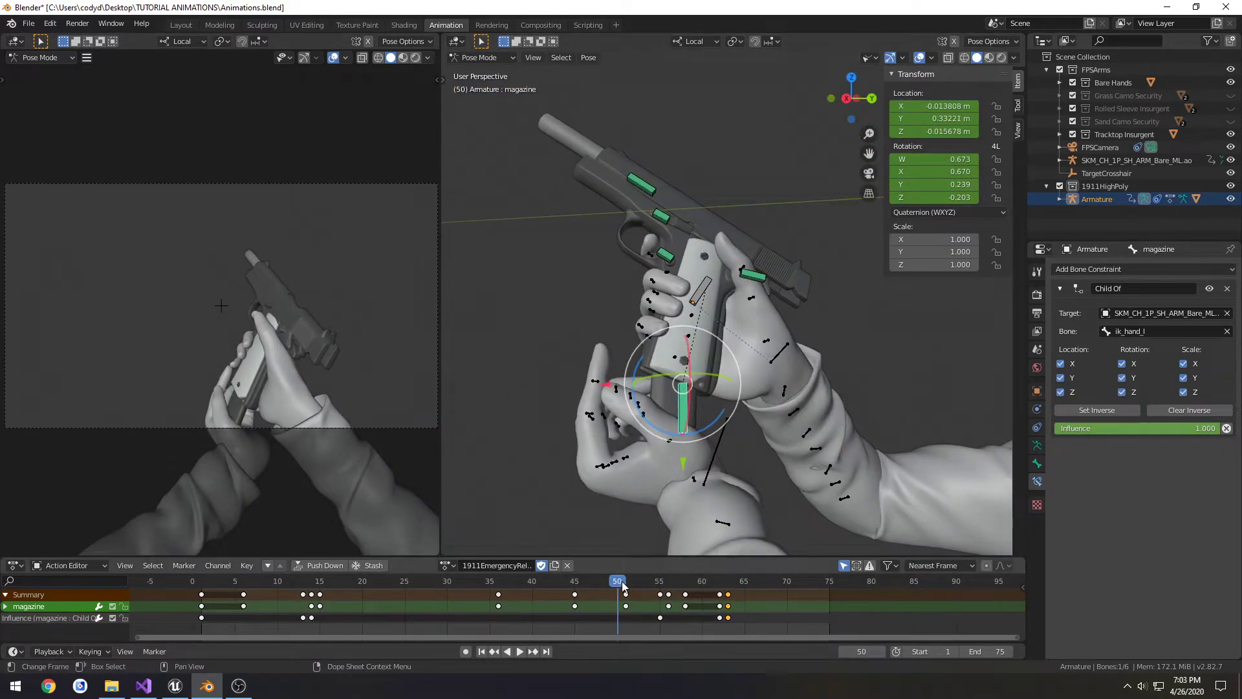
left_click(519, 652)
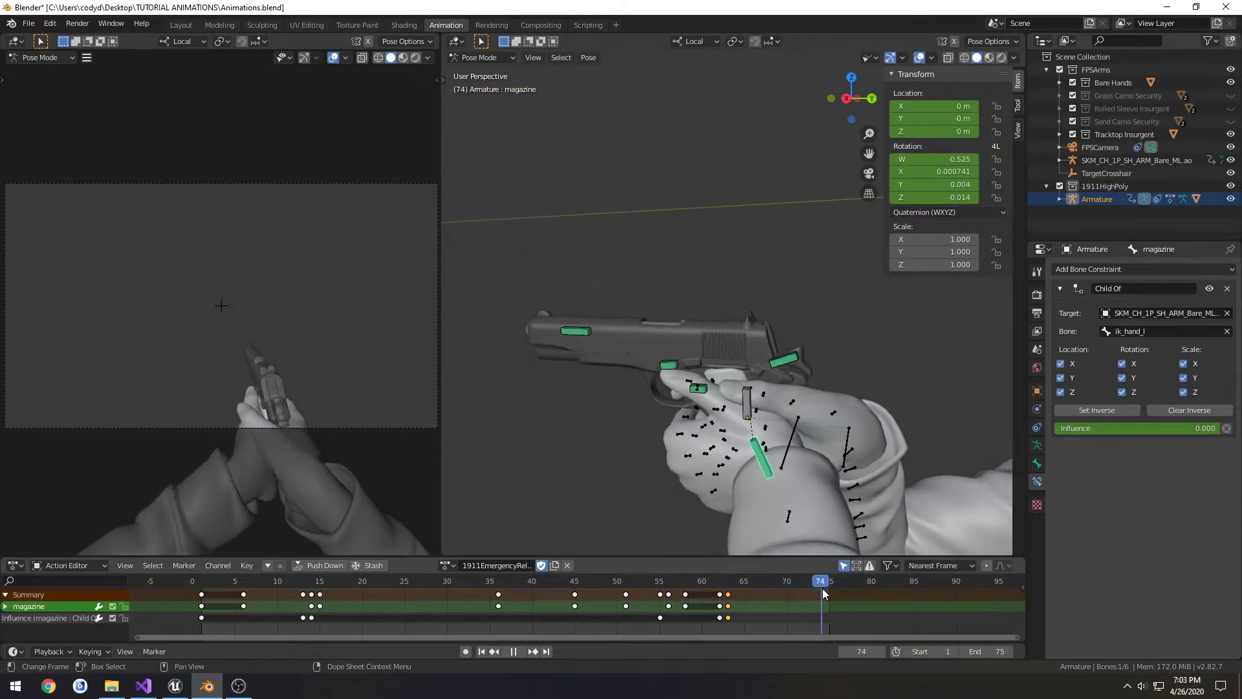
left_click(830, 581)
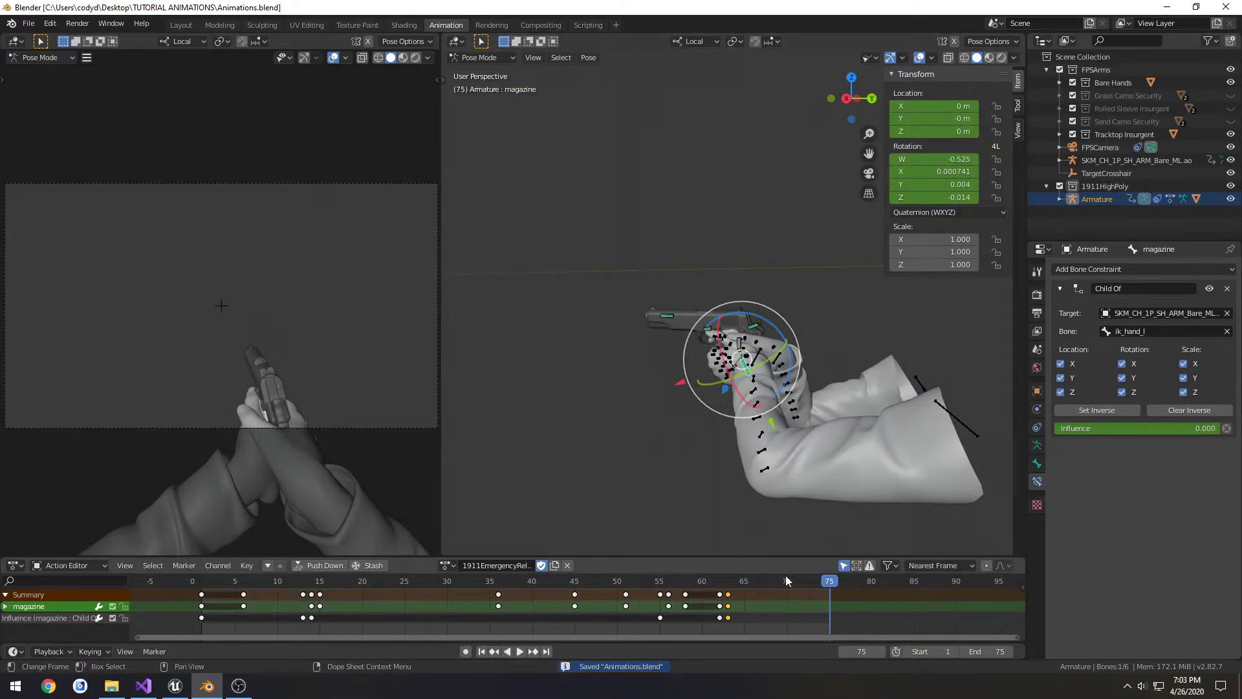
- Set the end frame to 68, play it back, and return to Object Mode
left_click(727, 581)
type("6")
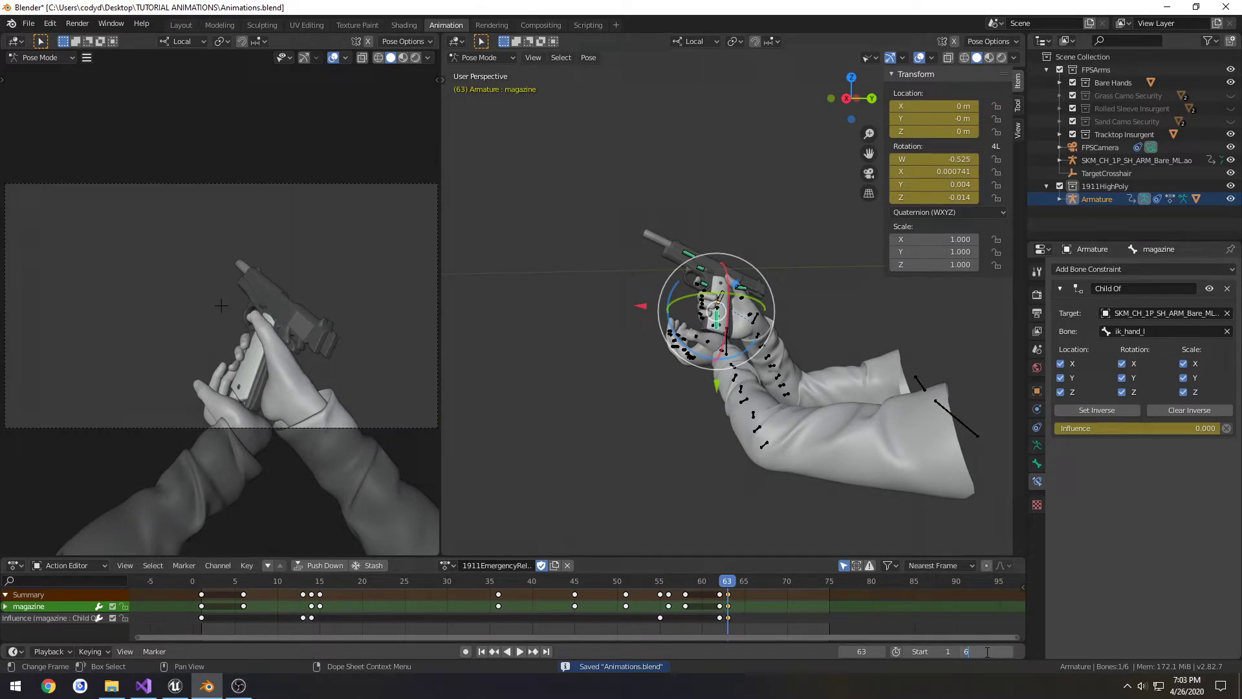
left_click(519, 650)
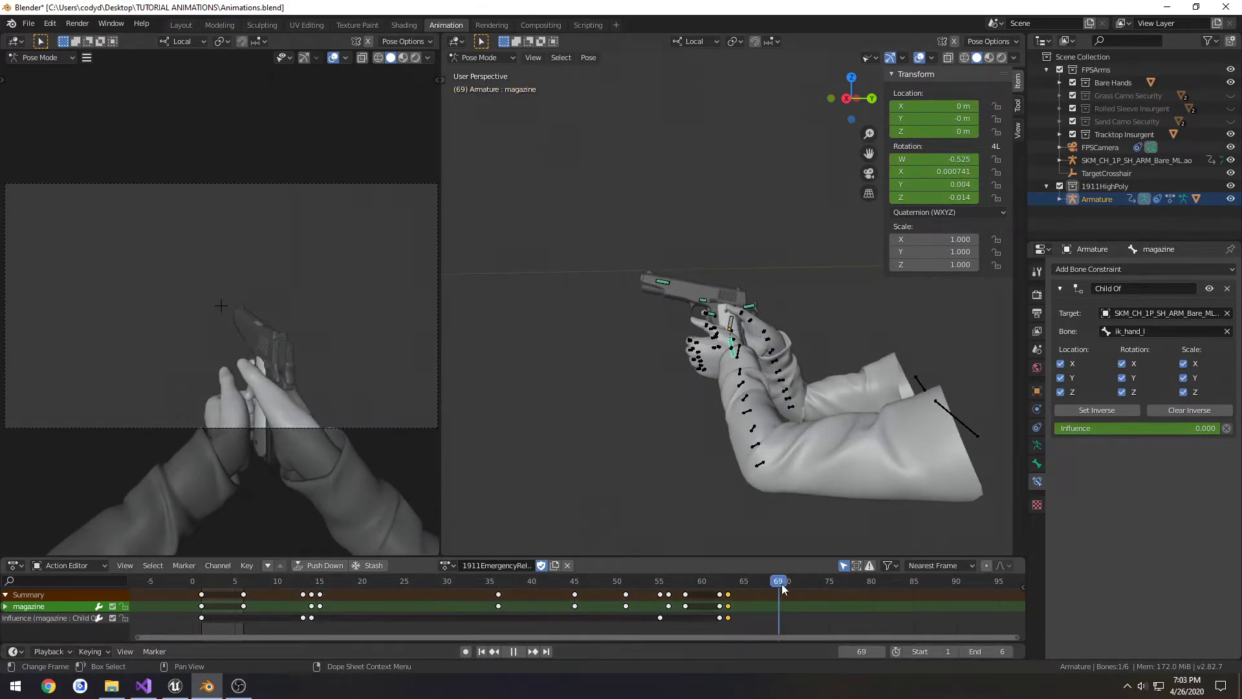
left_click(768, 580)
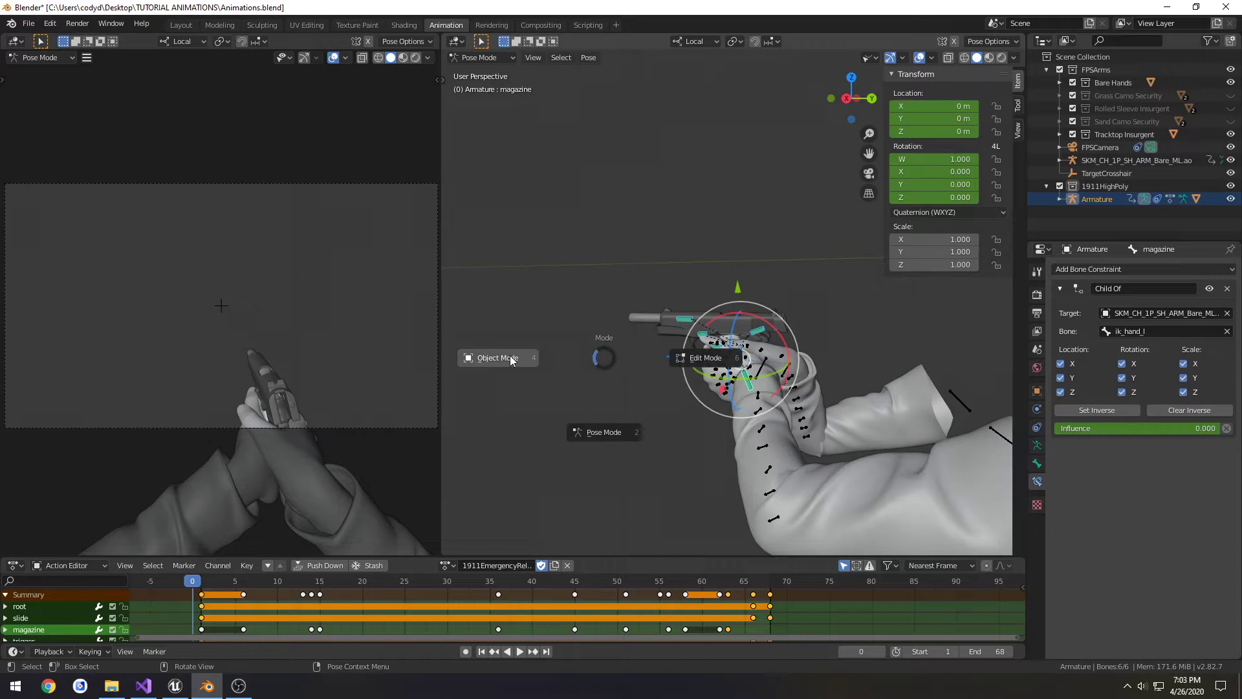
left_click(497, 357)
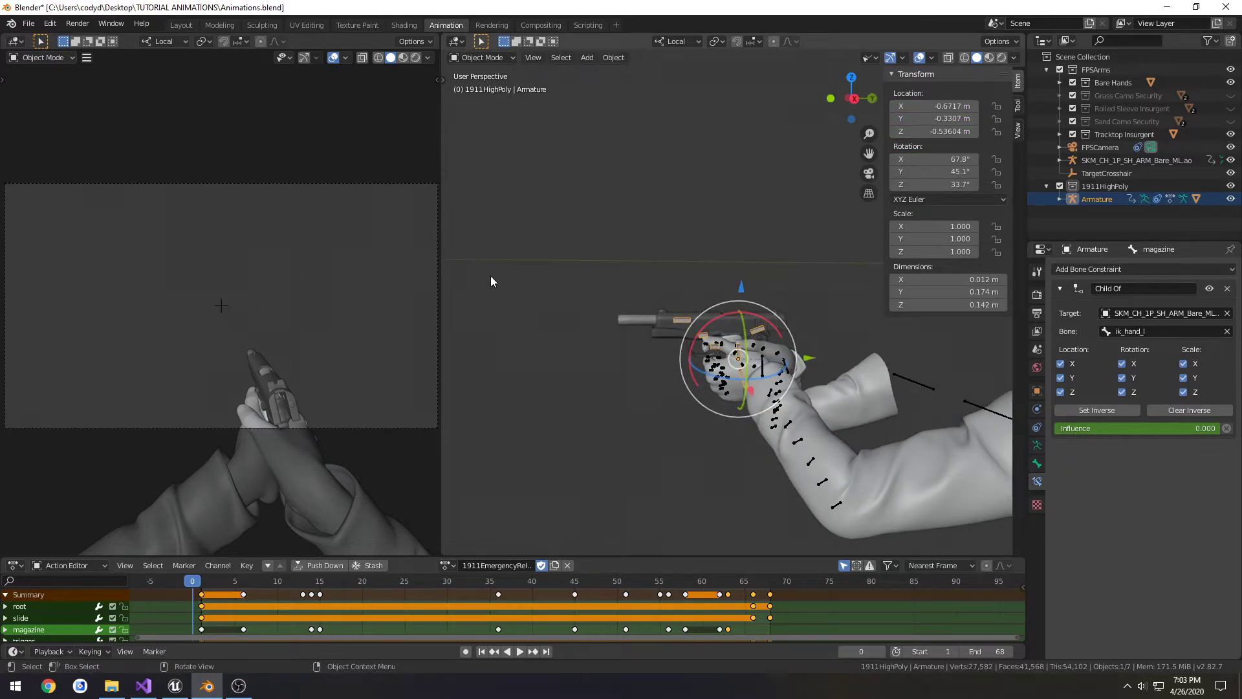
- Export FBX to TUTORIAL ANIMATIONS\Weapon as 1911EmergencyReload.fbx
left_click(28, 23)
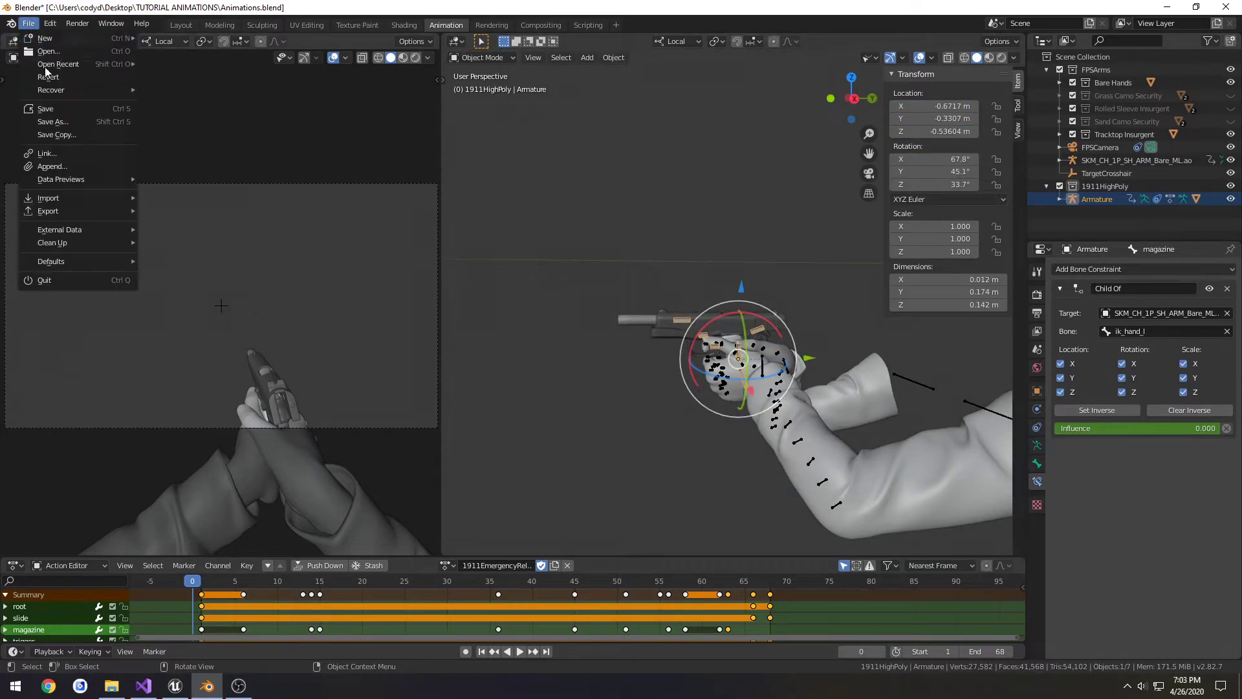
left_click(48, 210)
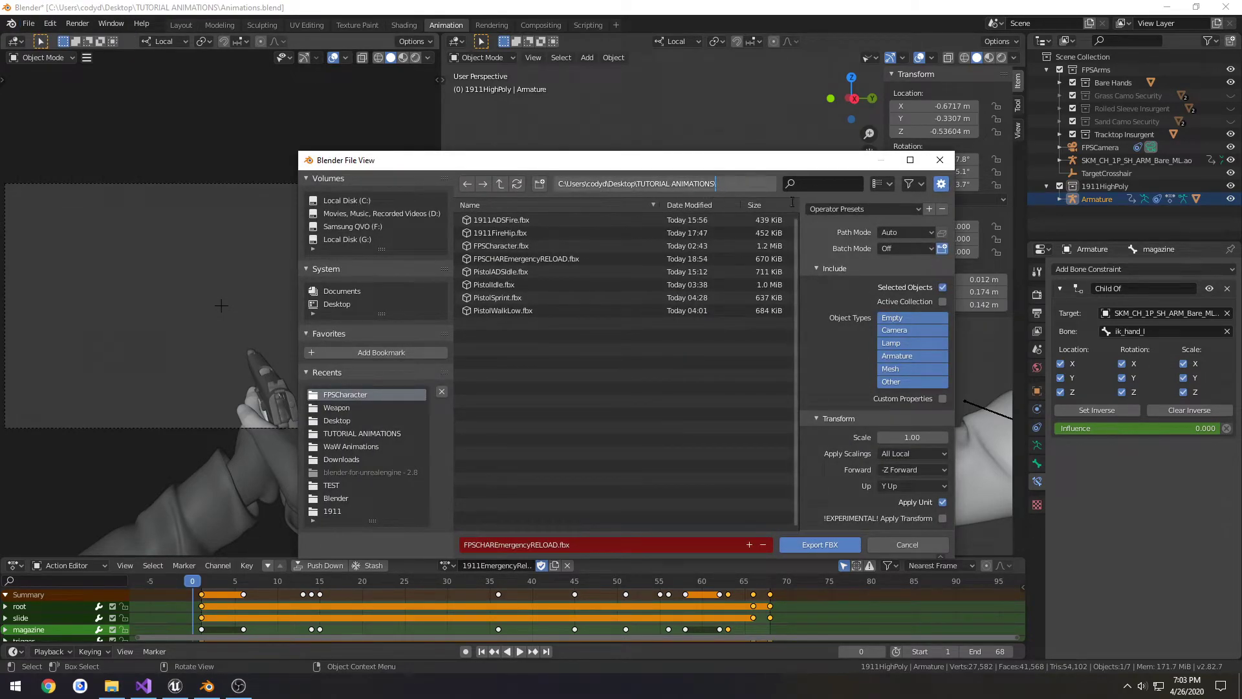
left_click(336, 407)
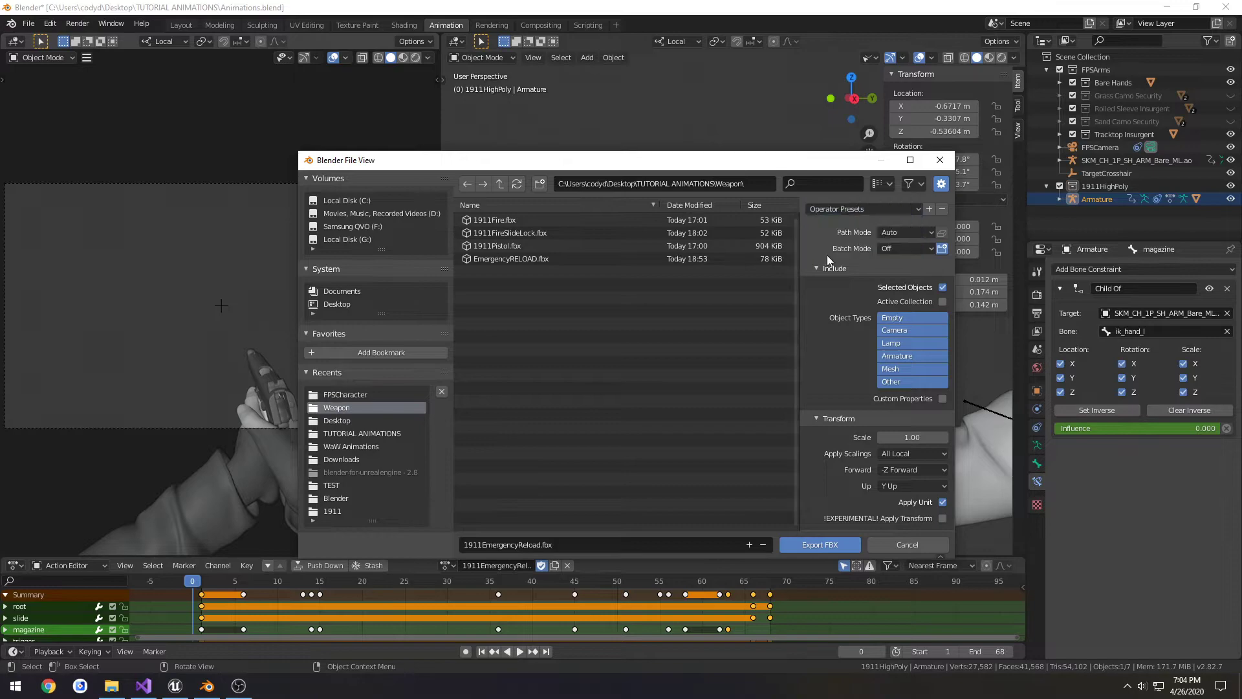
left_click(511, 259)
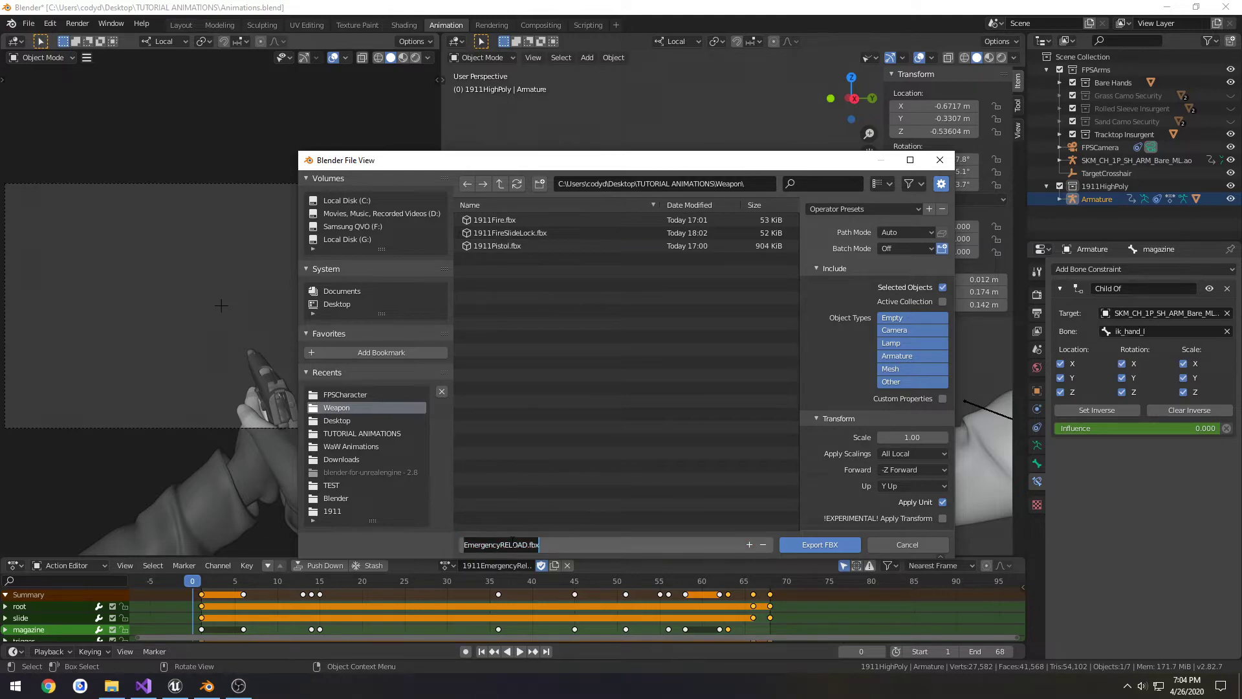
type("1911")
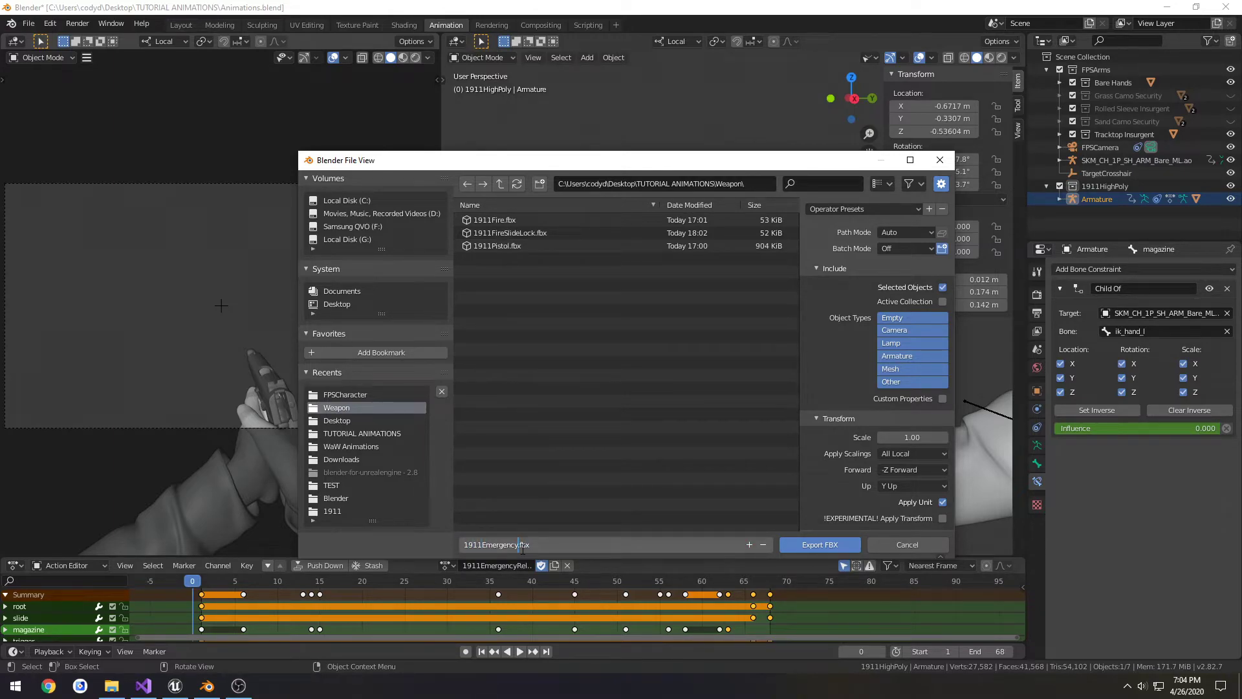
left_click(862, 208)
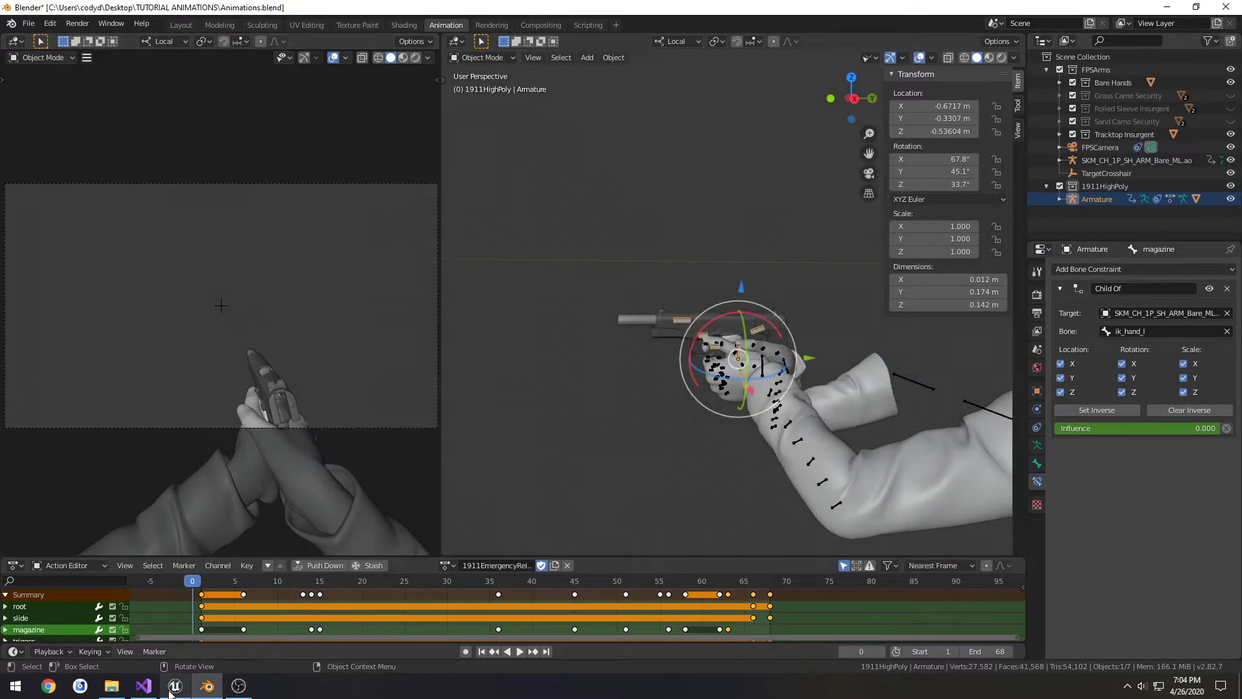
left_click(175, 684)
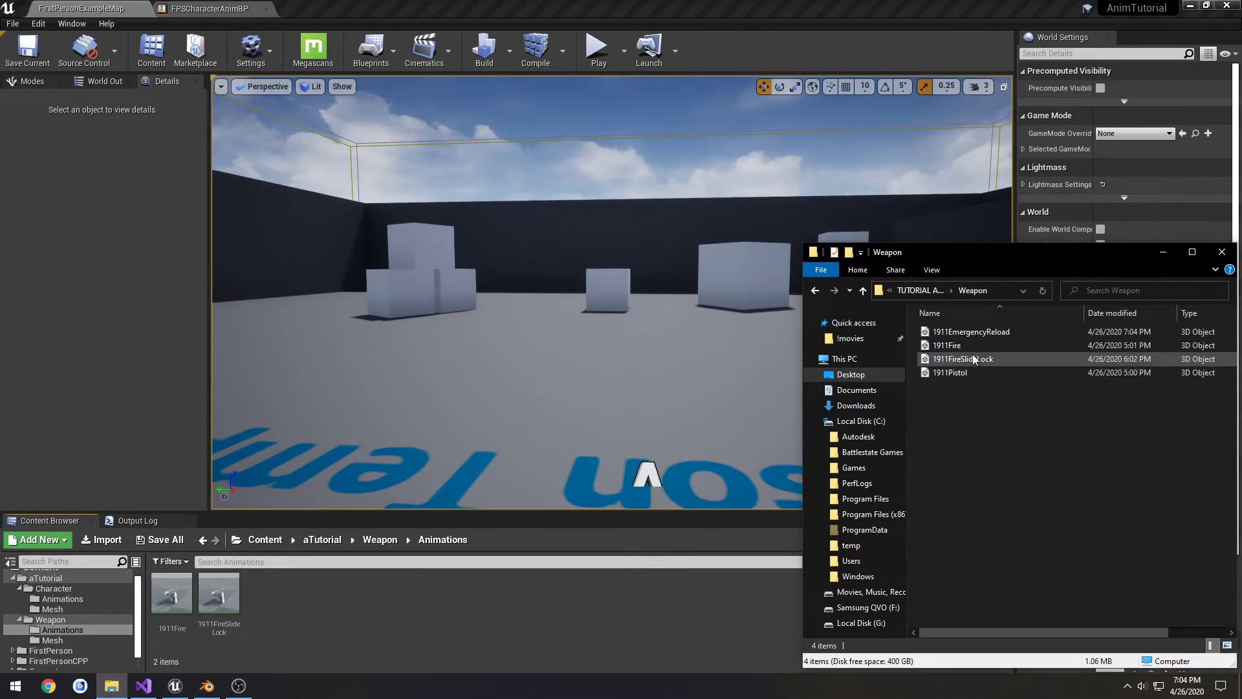
- Import 1911EmergencyReload on 1911Pistol_Skeleton at scale 100 and scrub its playback
left_click(970, 331)
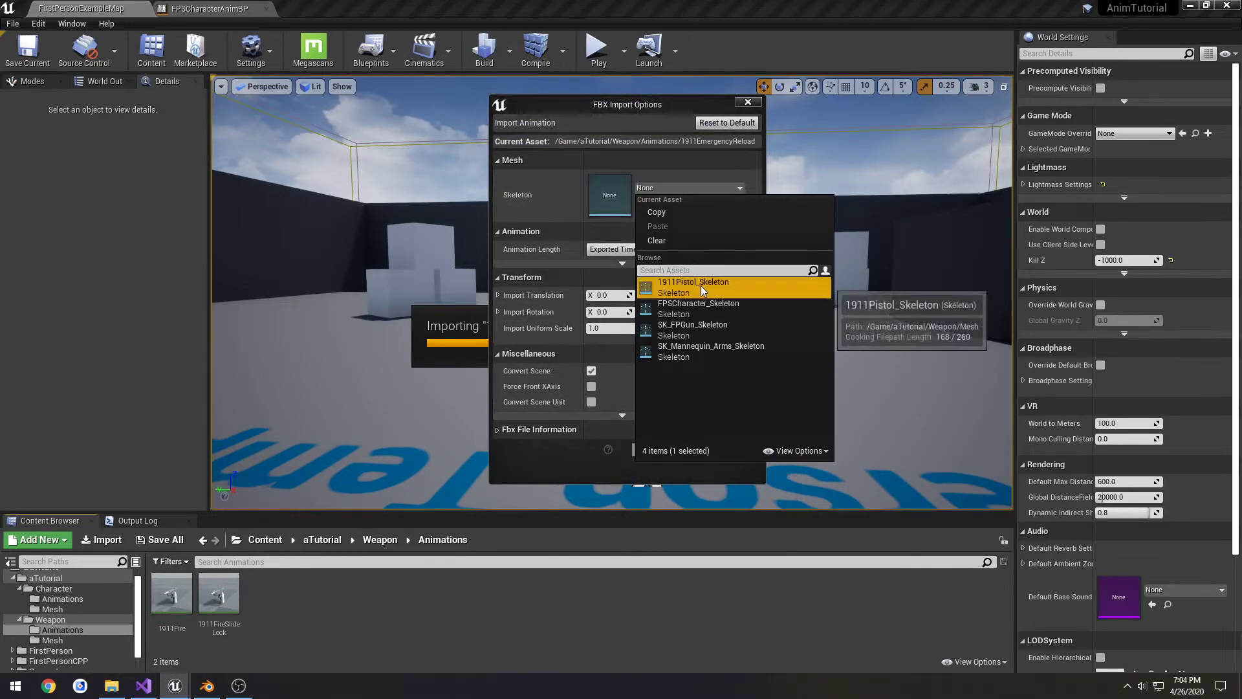
left_click(692, 287)
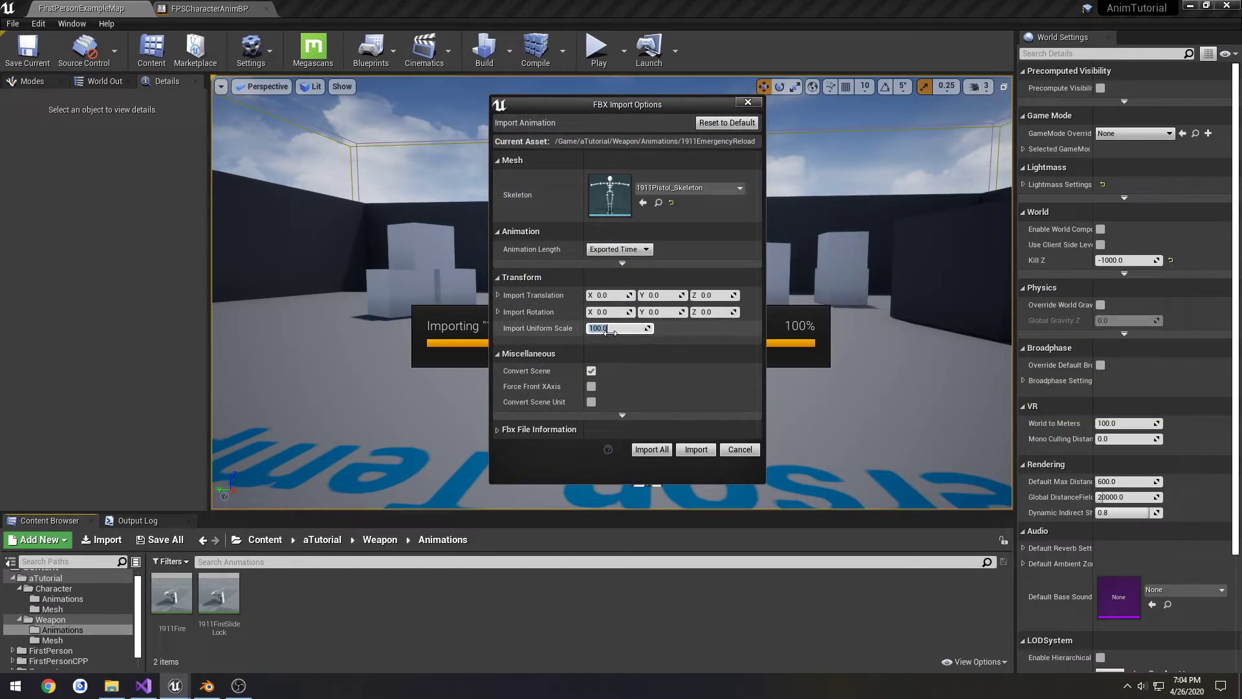
left_click(694, 448)
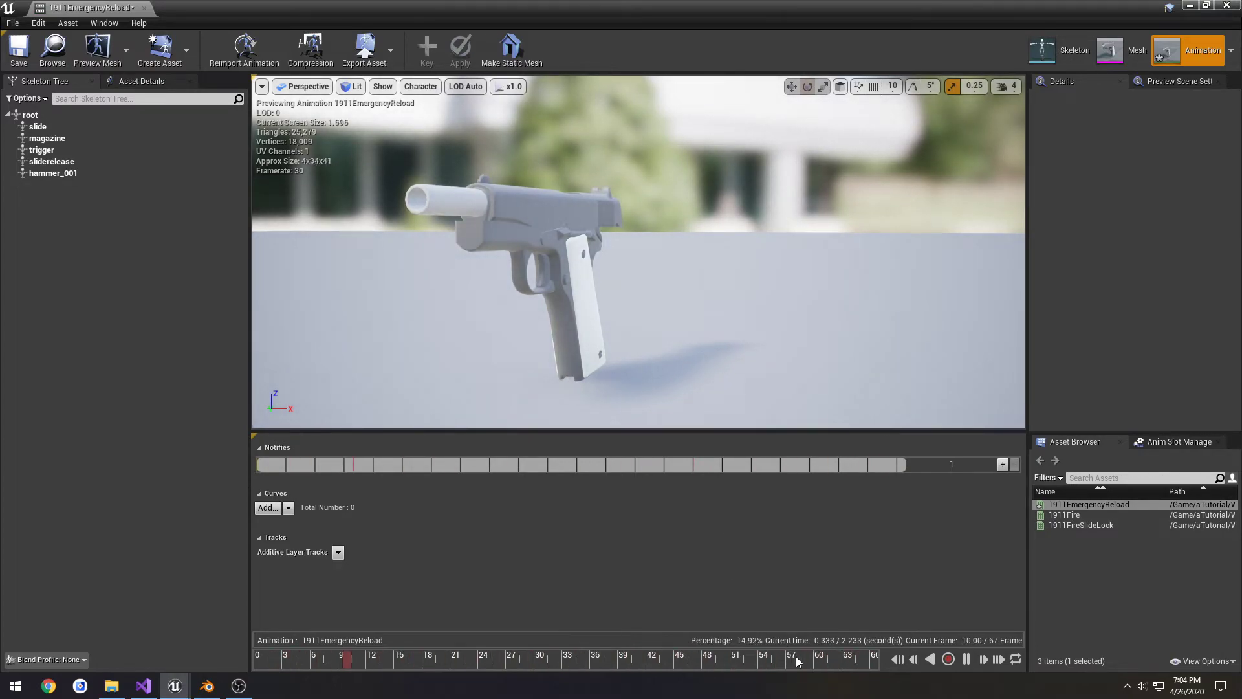
left_click(875, 656)
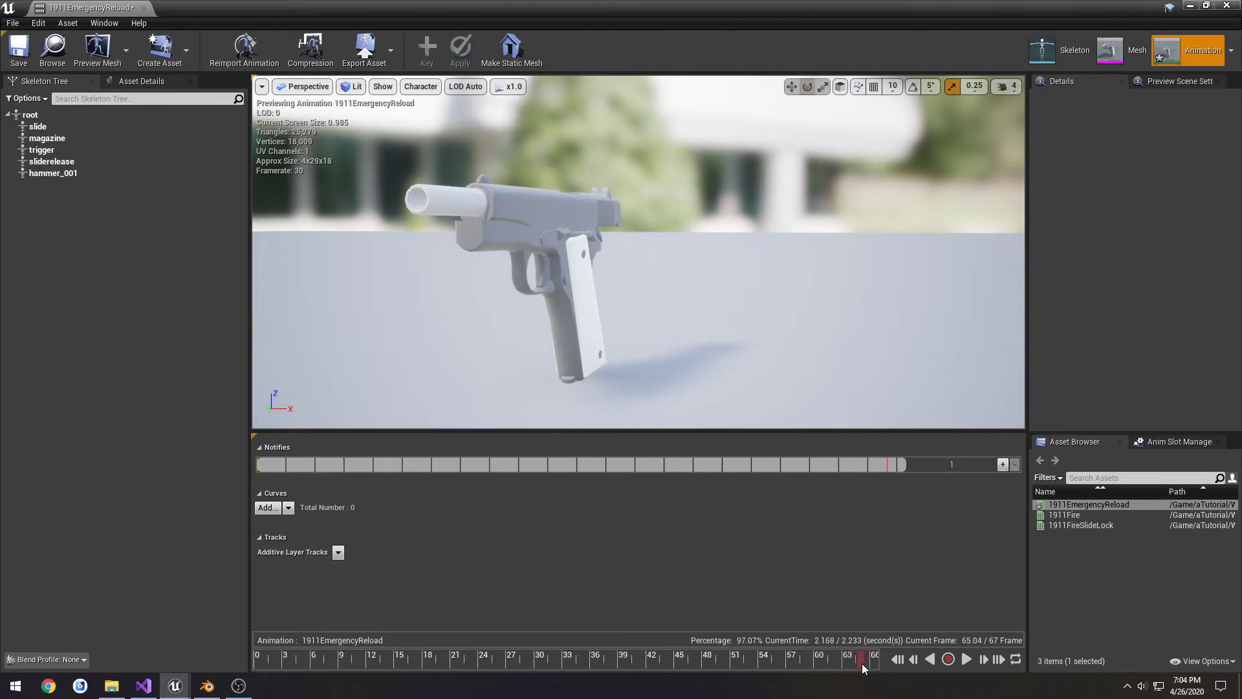
left_click(79, 8)
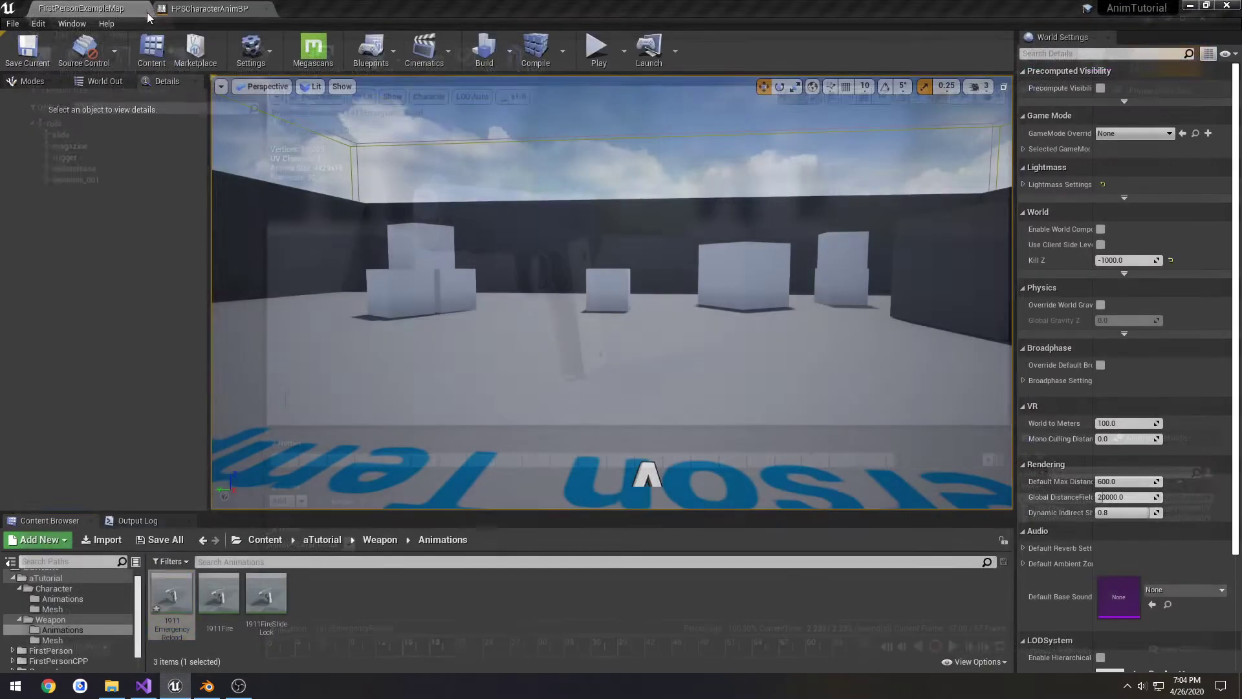
- Select SKM_CH_1P_SH_ARM_Bare_ML.ao and export PistolEmergencyReload.fbx into FPSCharacter
left_click(62, 598)
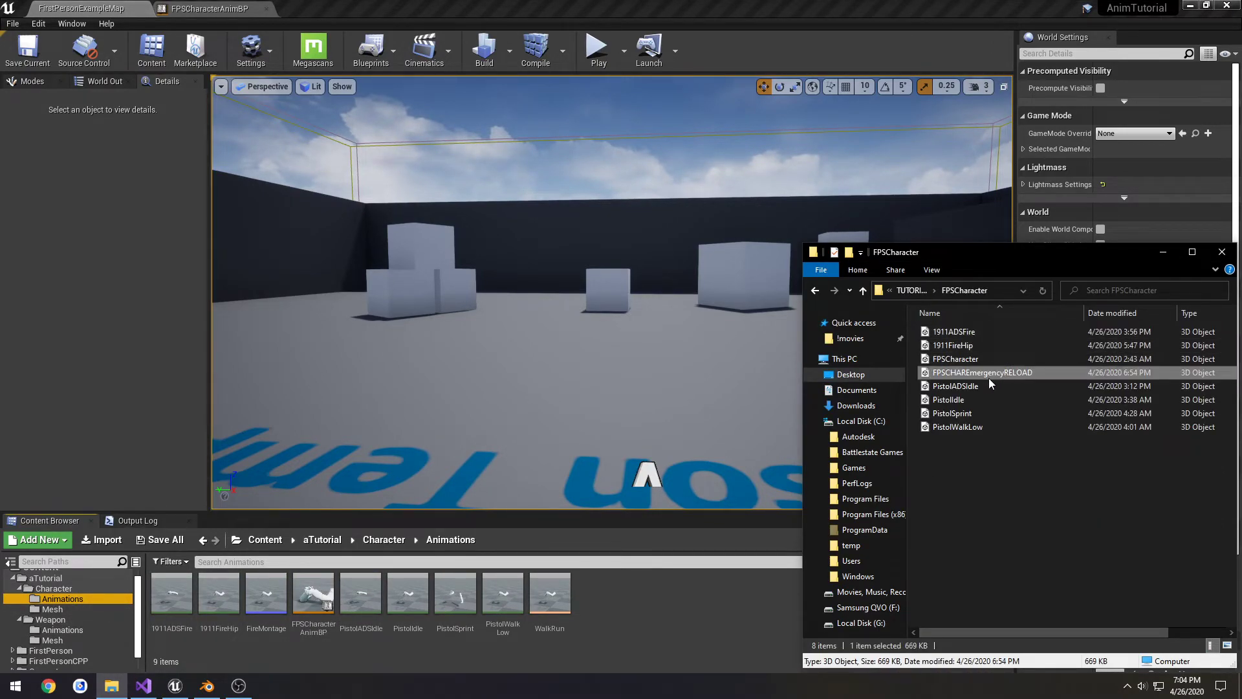
left_click(206, 685)
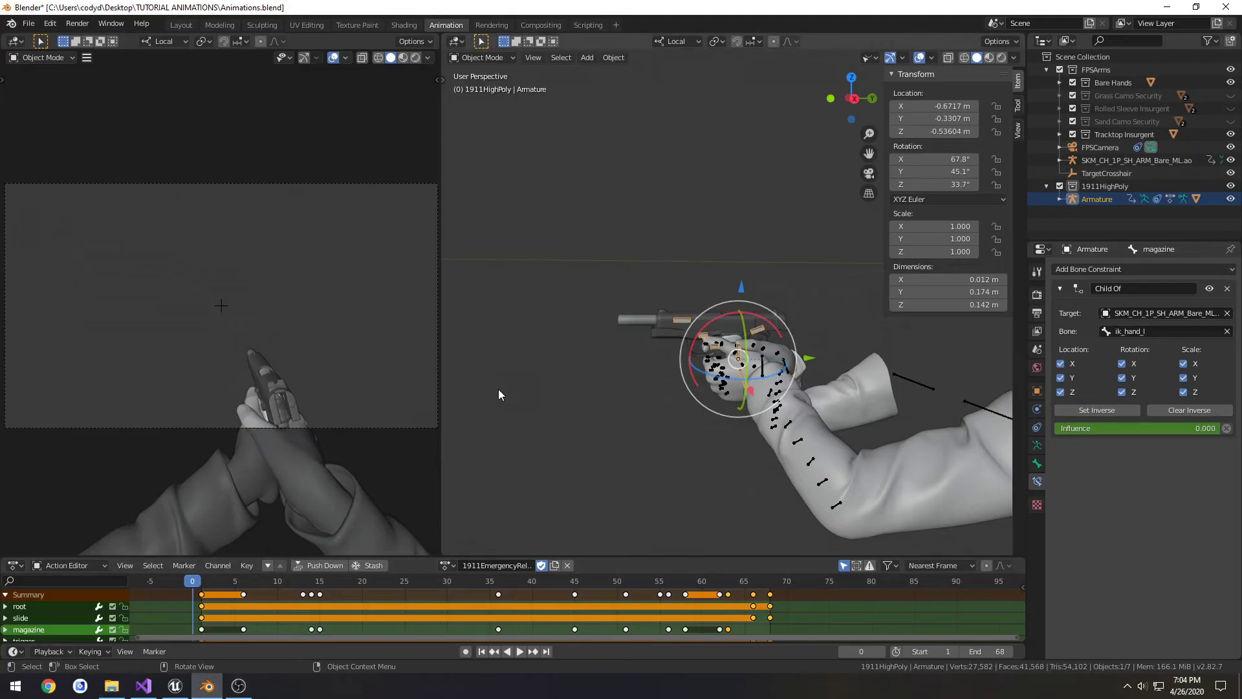
left_click(1136, 159)
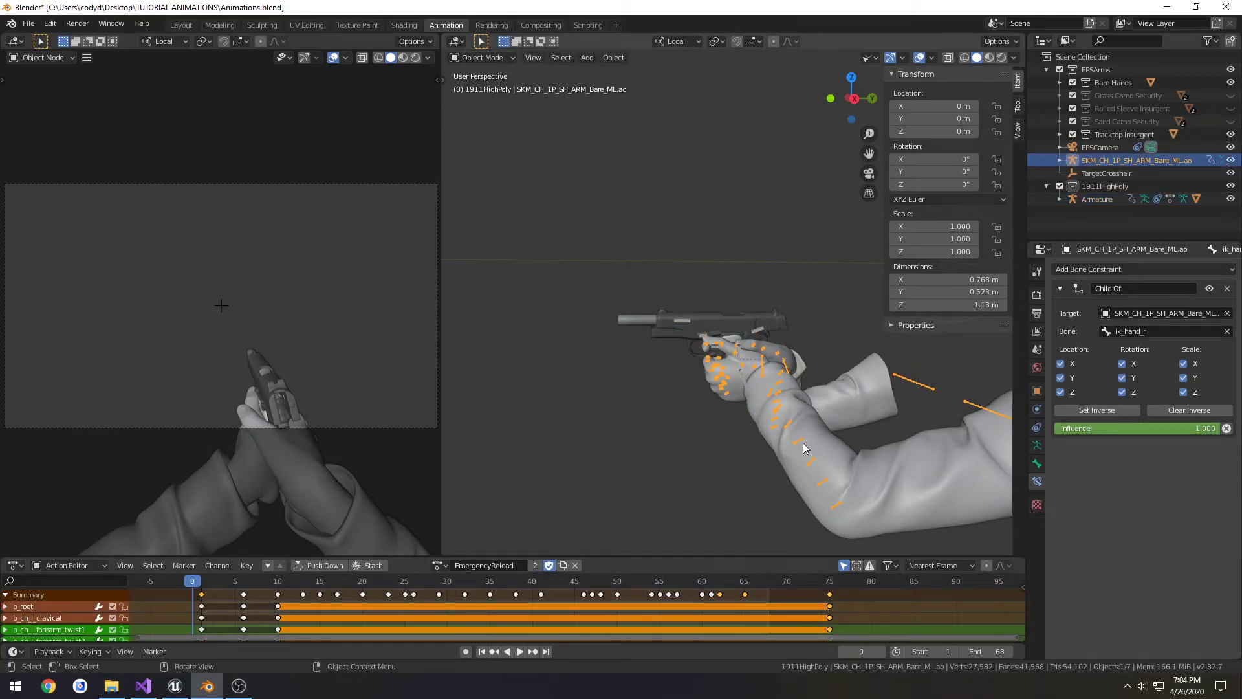
mouse_move(687, 322)
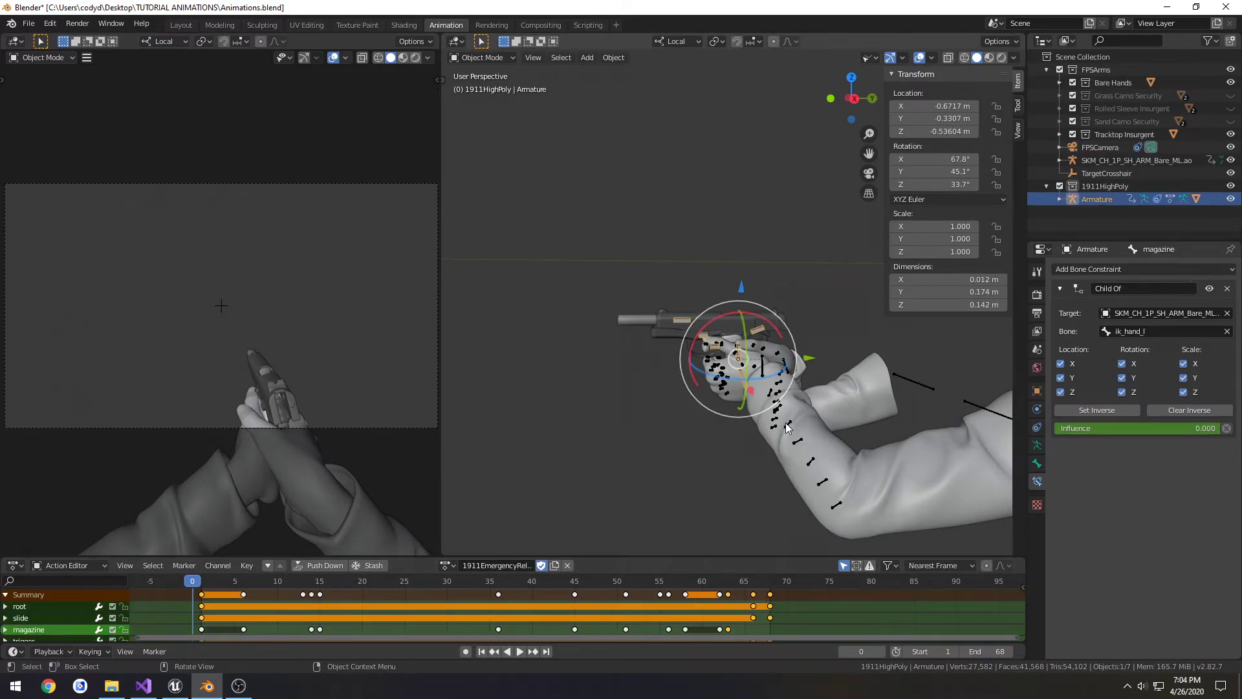
left_click(28, 24)
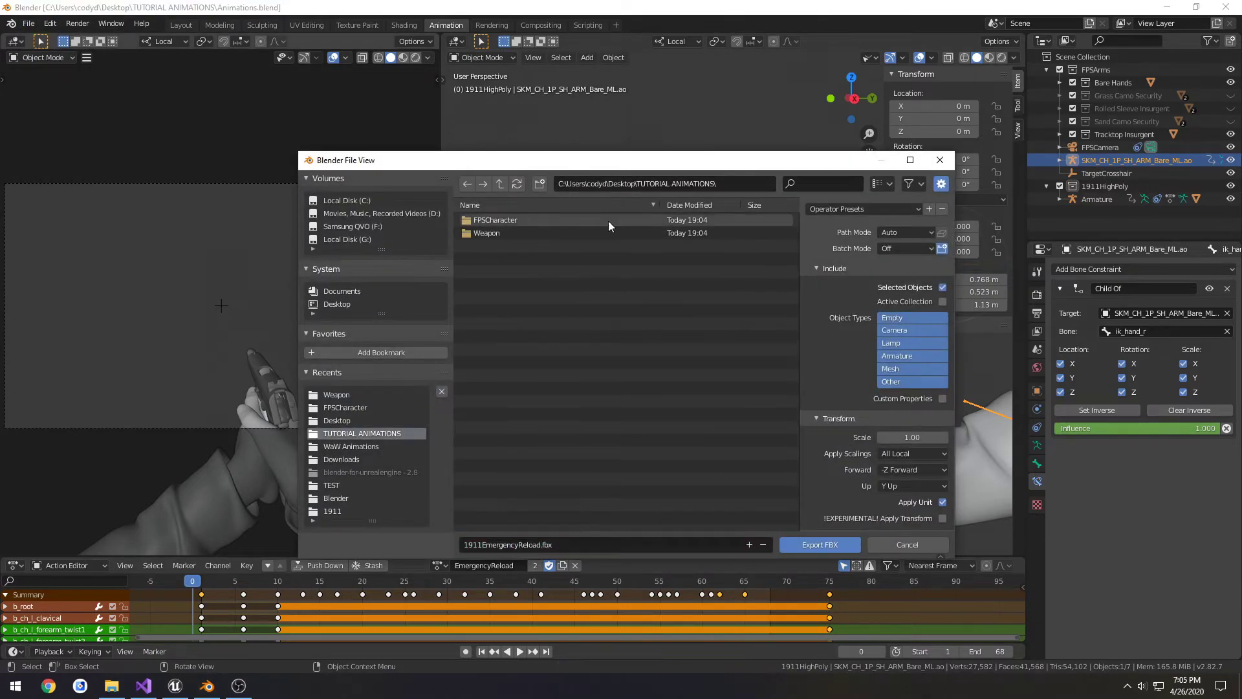
double_click(496, 220)
type("Pistol")
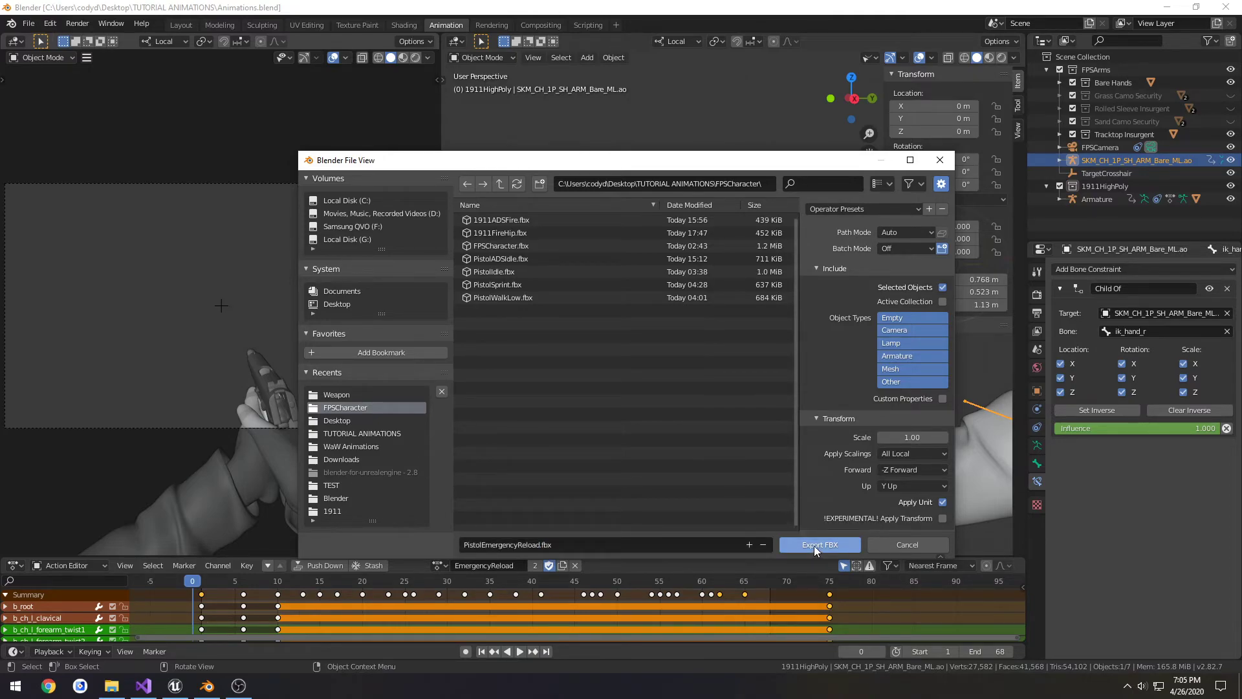
left_click(819, 544)
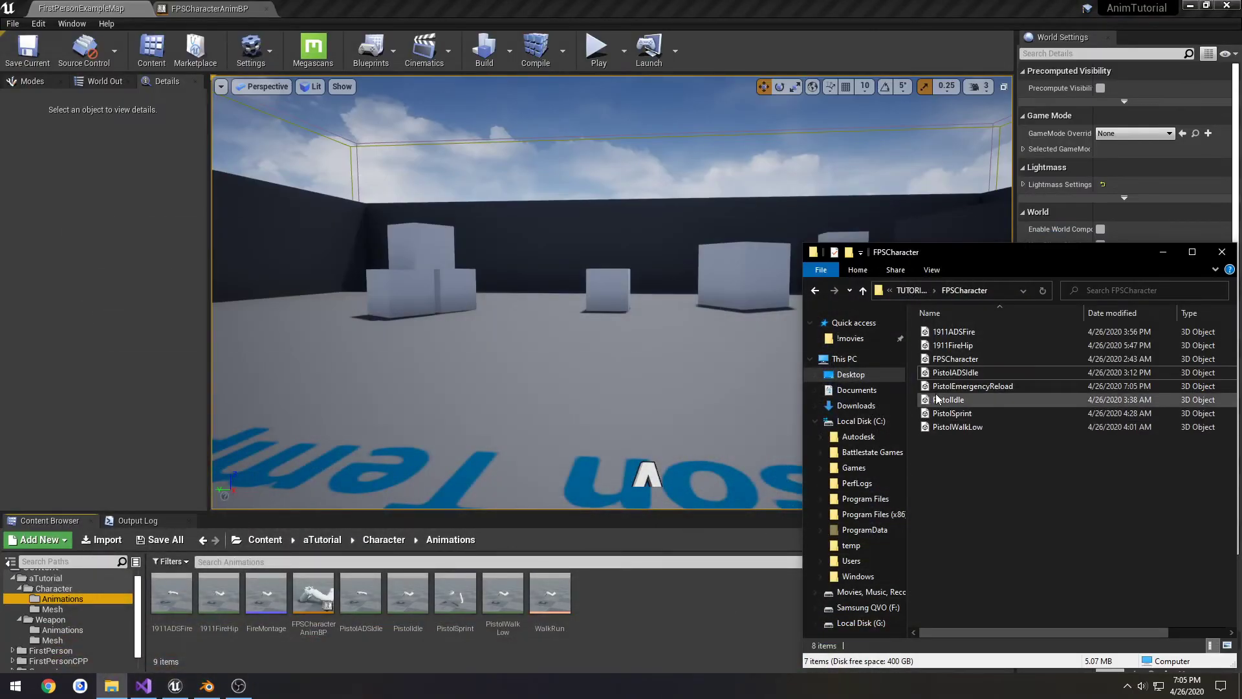
- Import PistolEmergencyReload on FPSCharacter_Skeleton and open the new asset
left_click(971, 386)
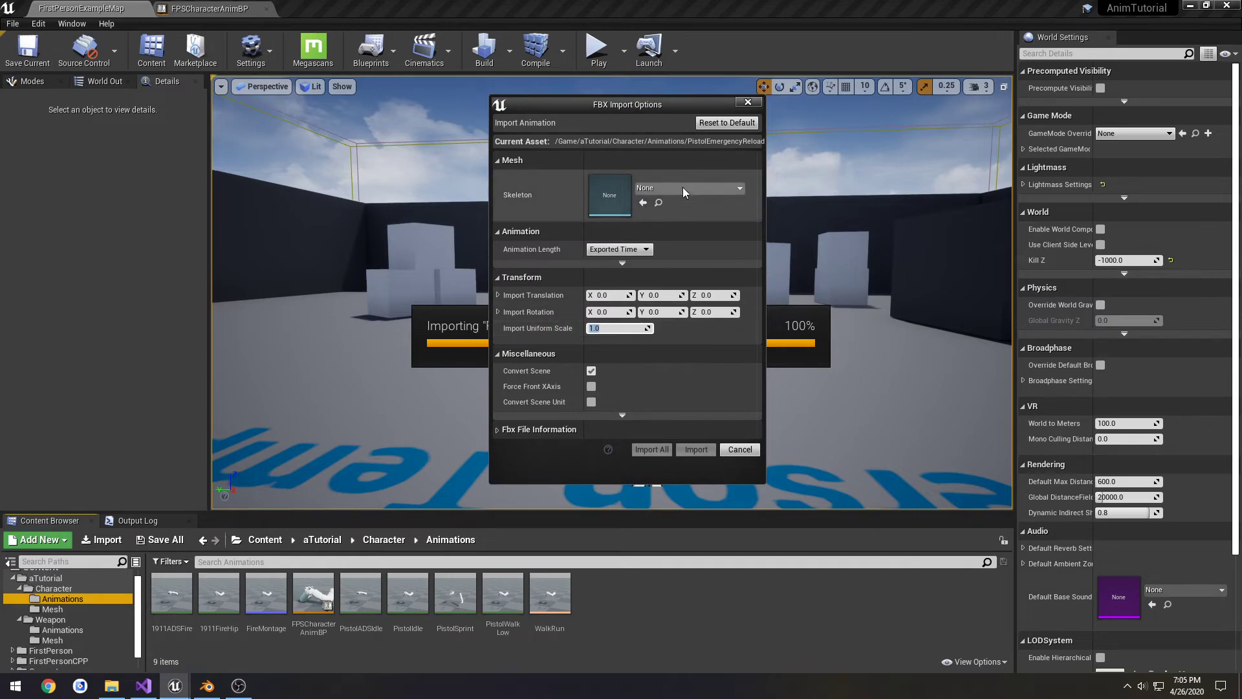
left_click(688, 187)
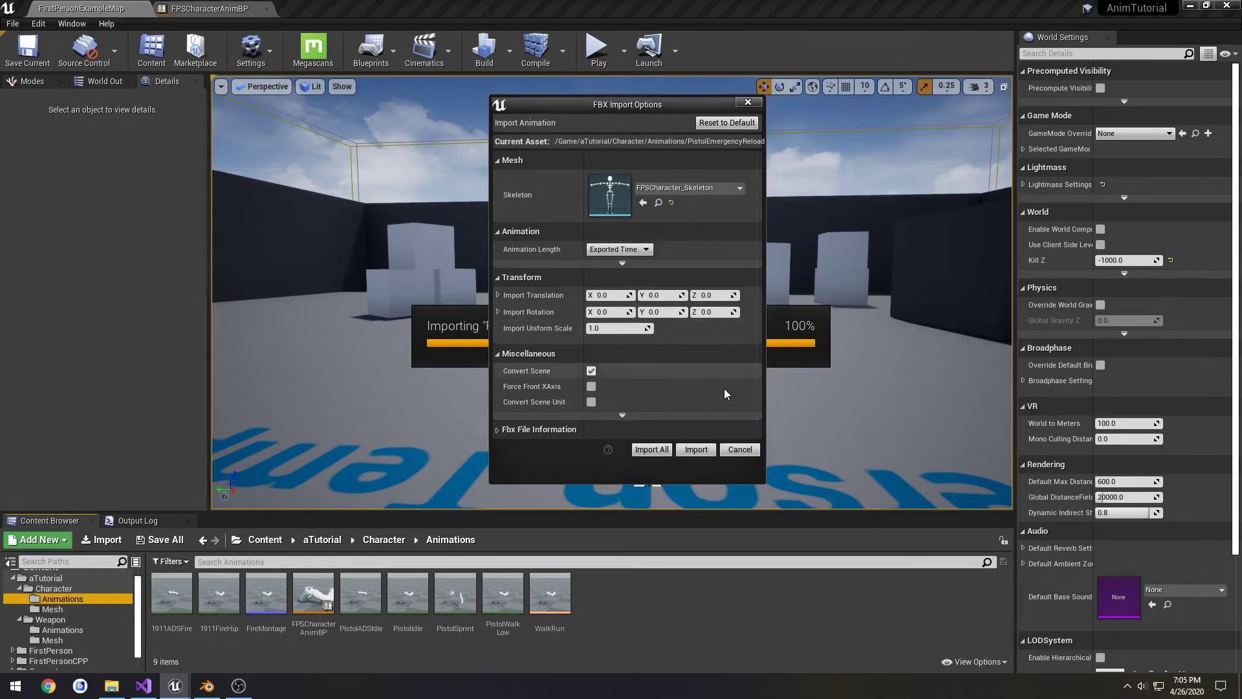
left_click(695, 449)
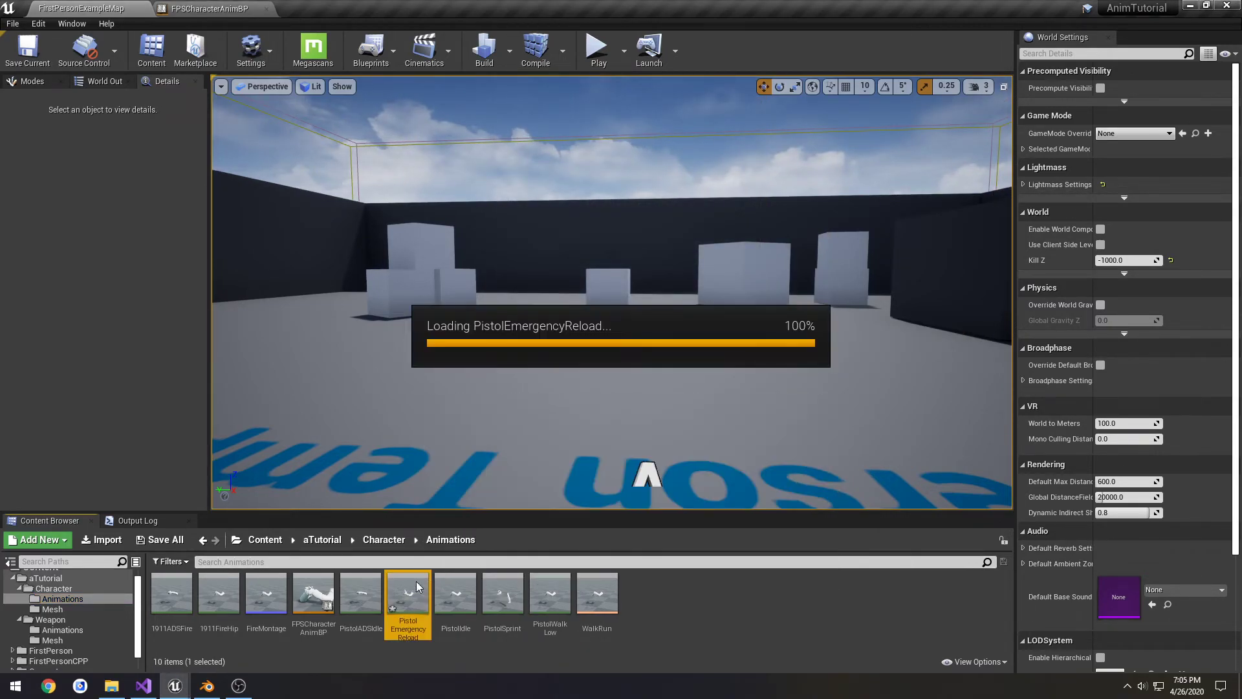
double_click(407, 593)
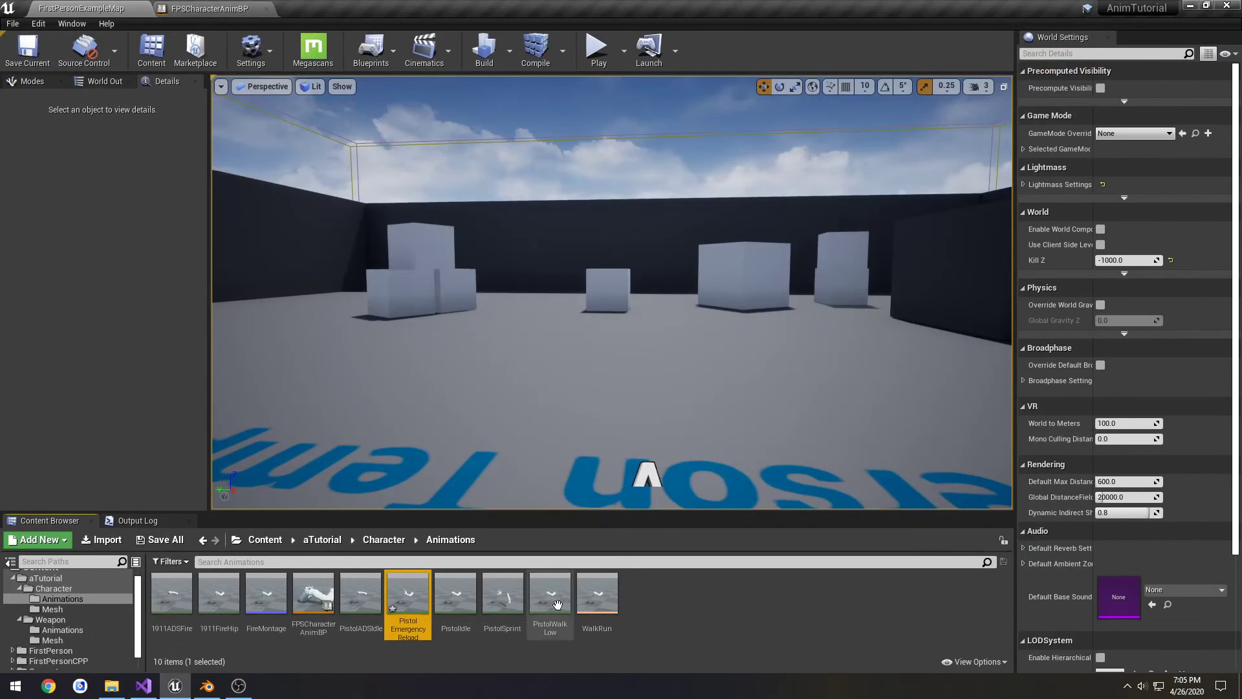
left_click(684, 594)
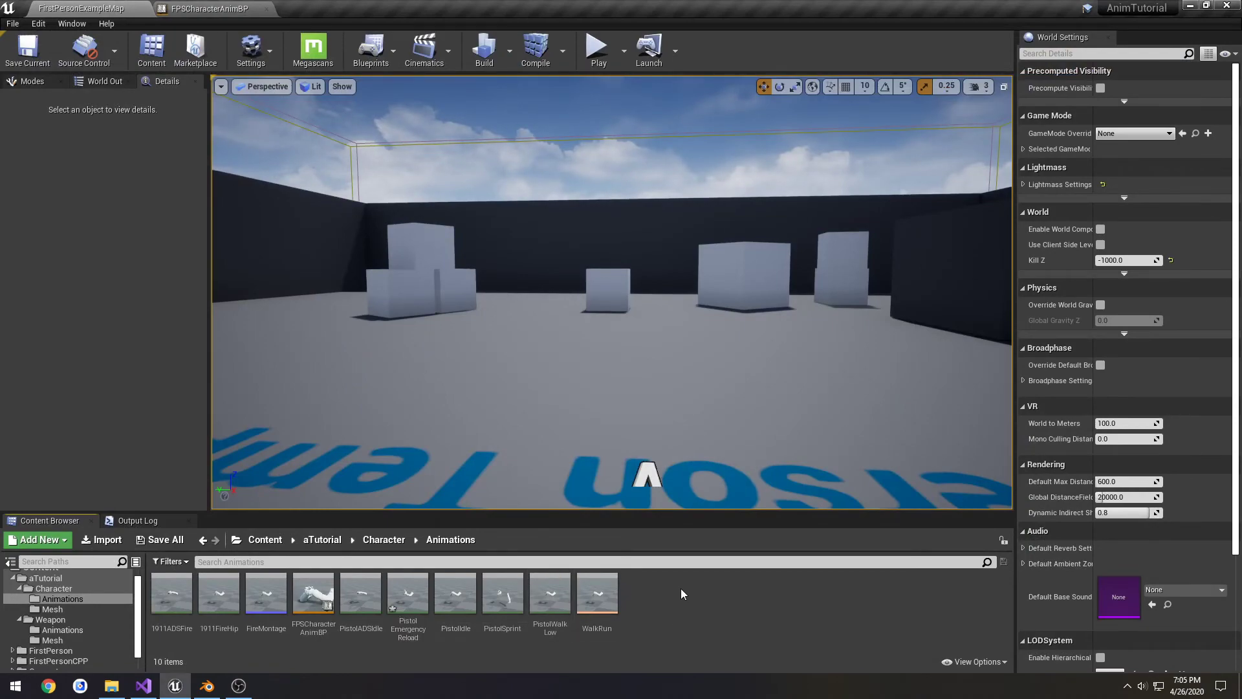
mouse_move(408, 592)
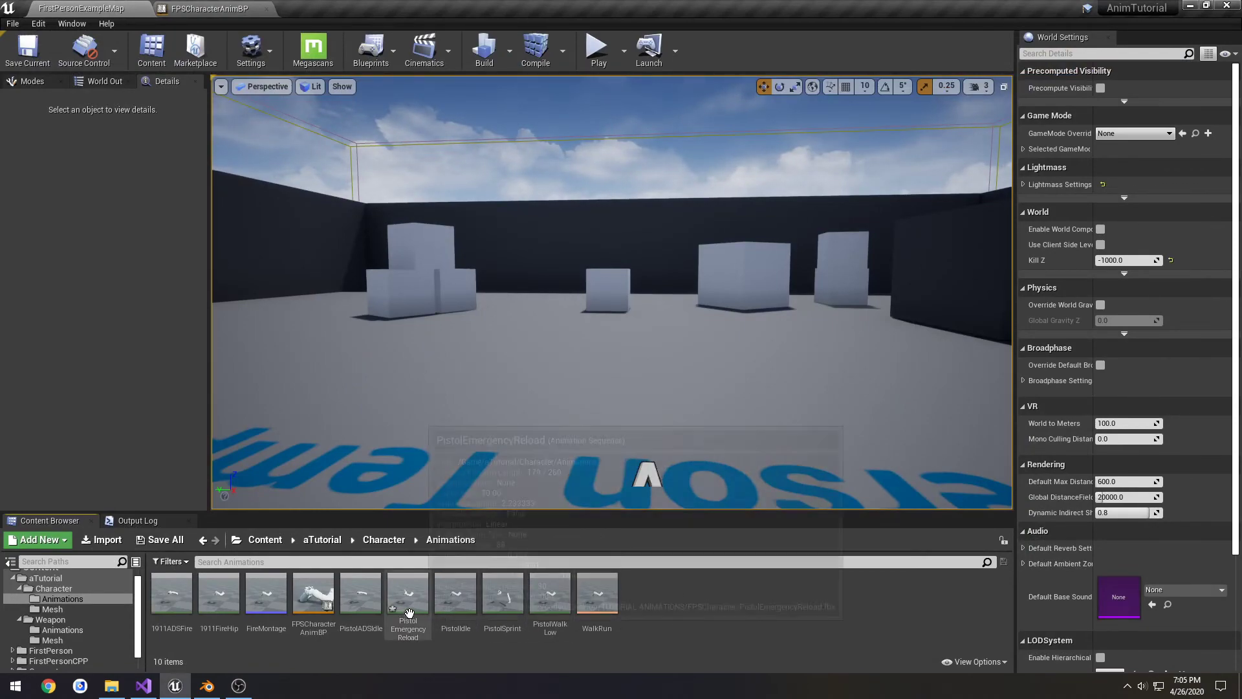
mouse_move(408, 594)
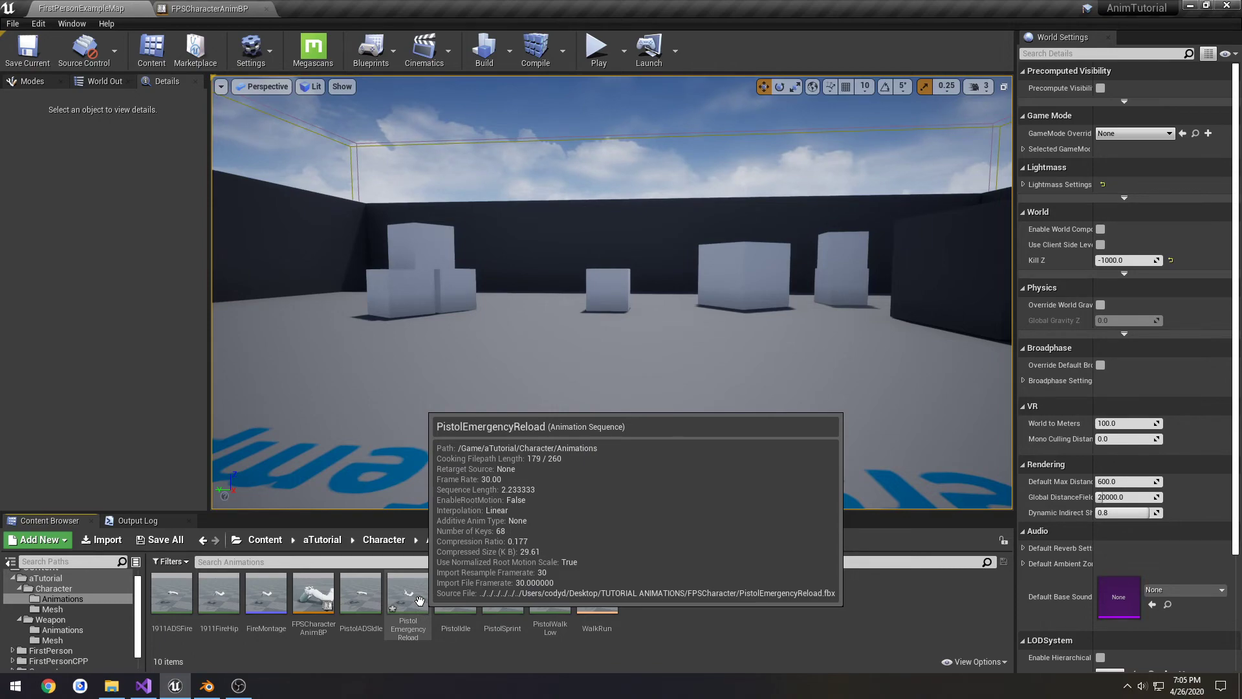